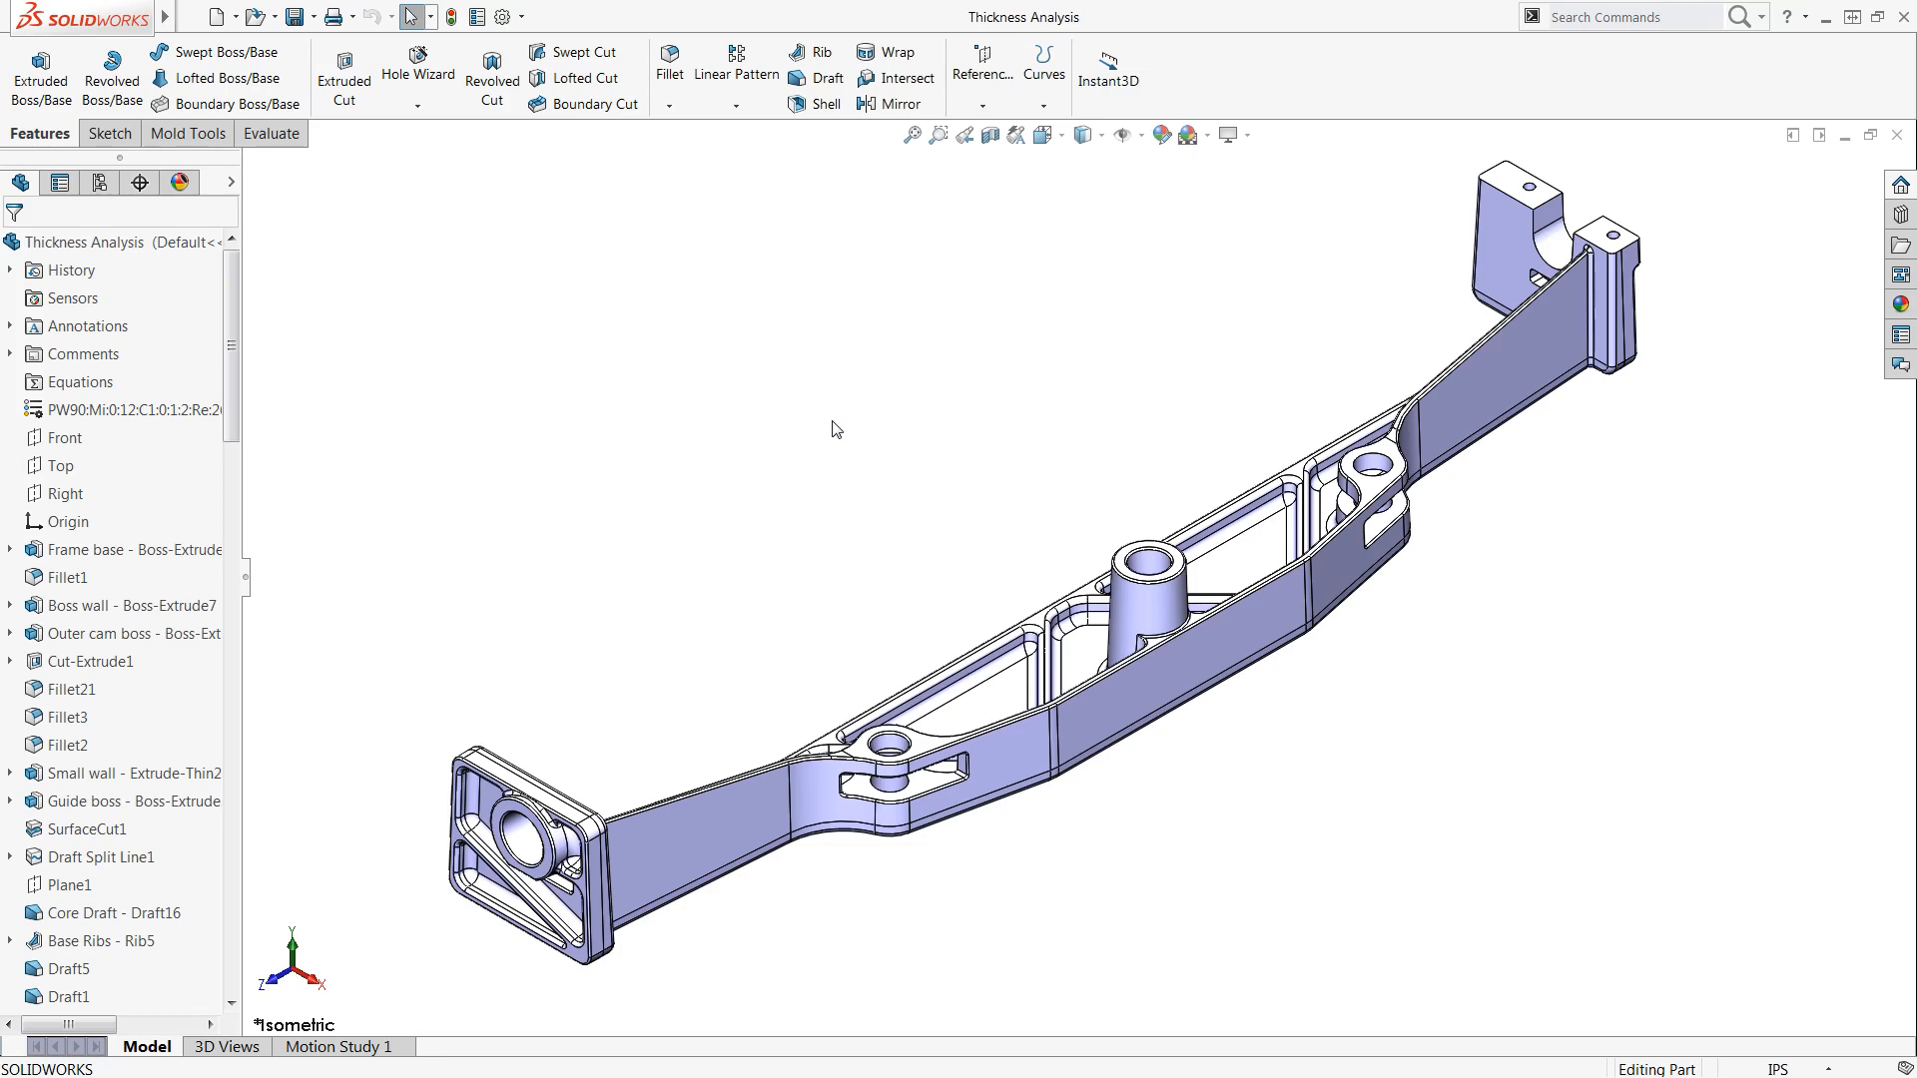
mouse_move(321, 178)
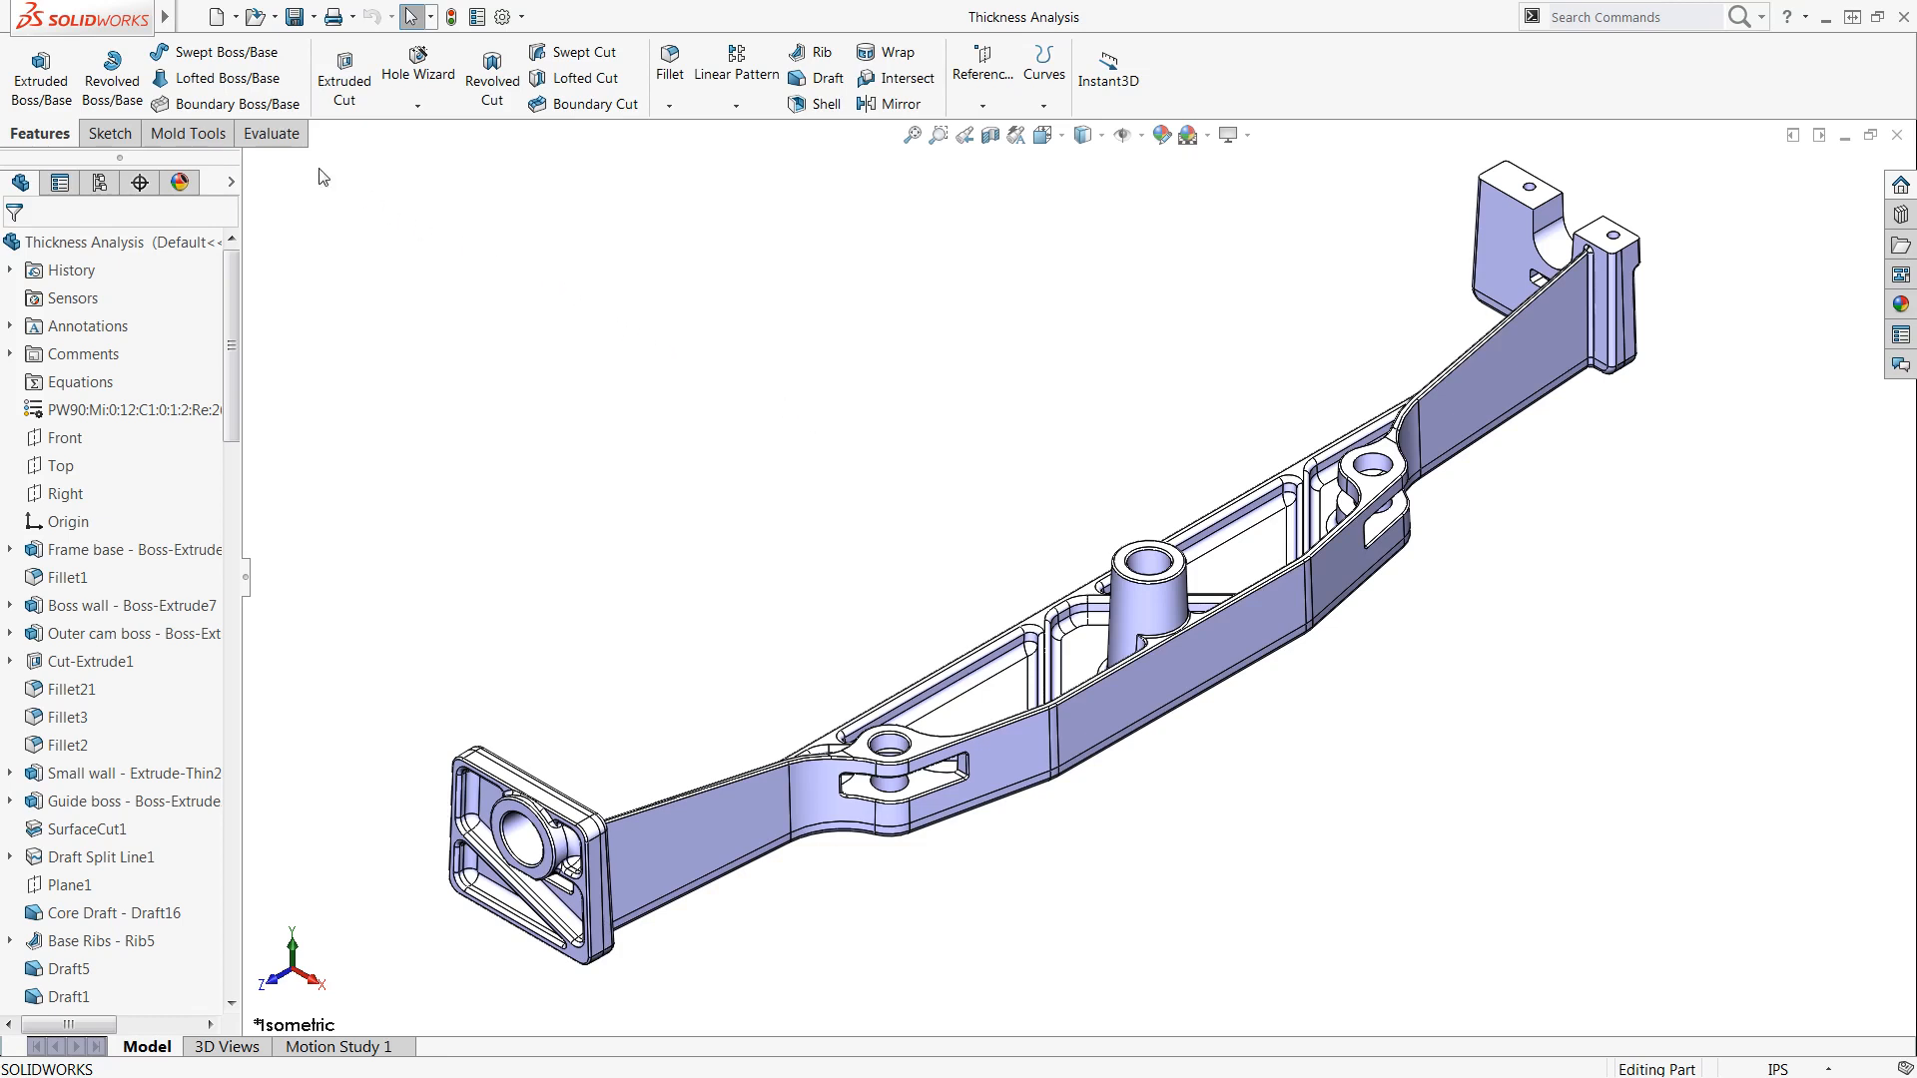
Step: Show the Evaluate tools for the bracket part
click(270, 134)
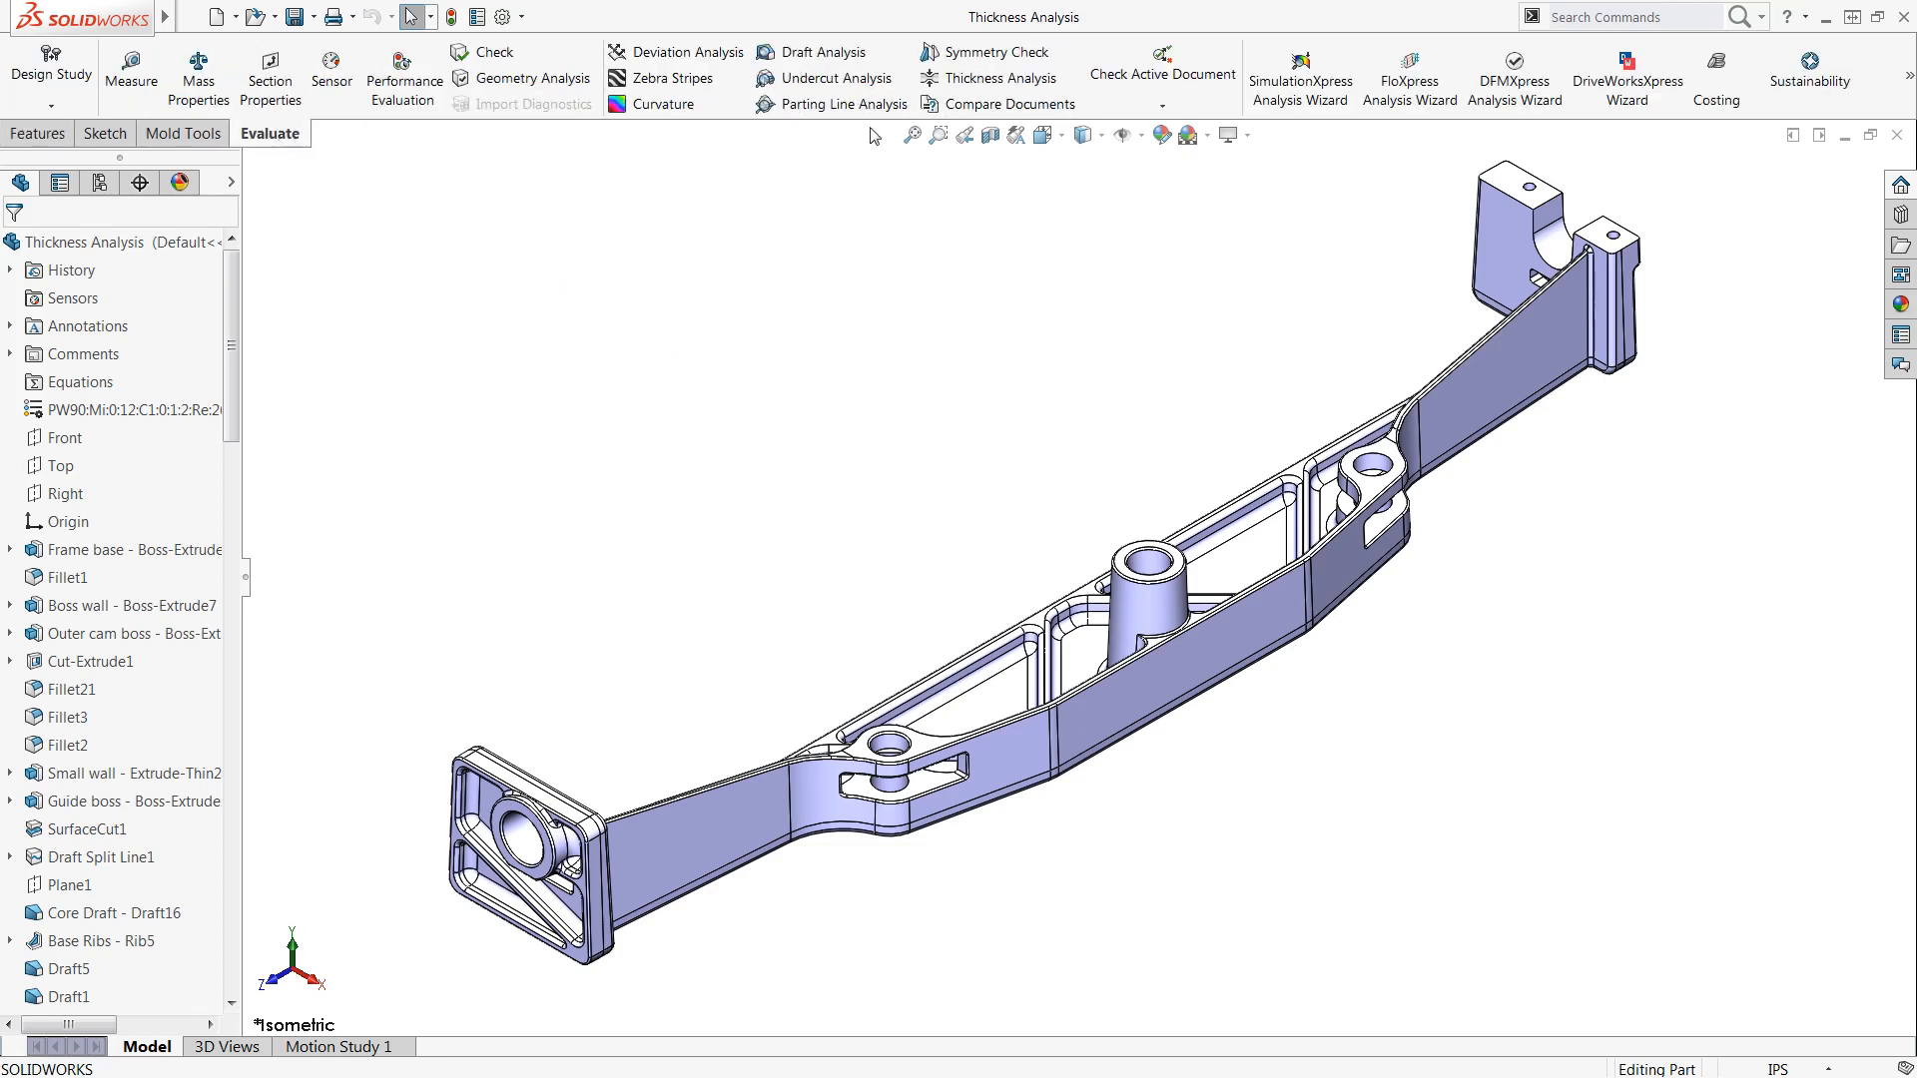
Step: Start a thickness analysis for thick regions with 0.125 in target and 0.375 in limit
click(994, 78)
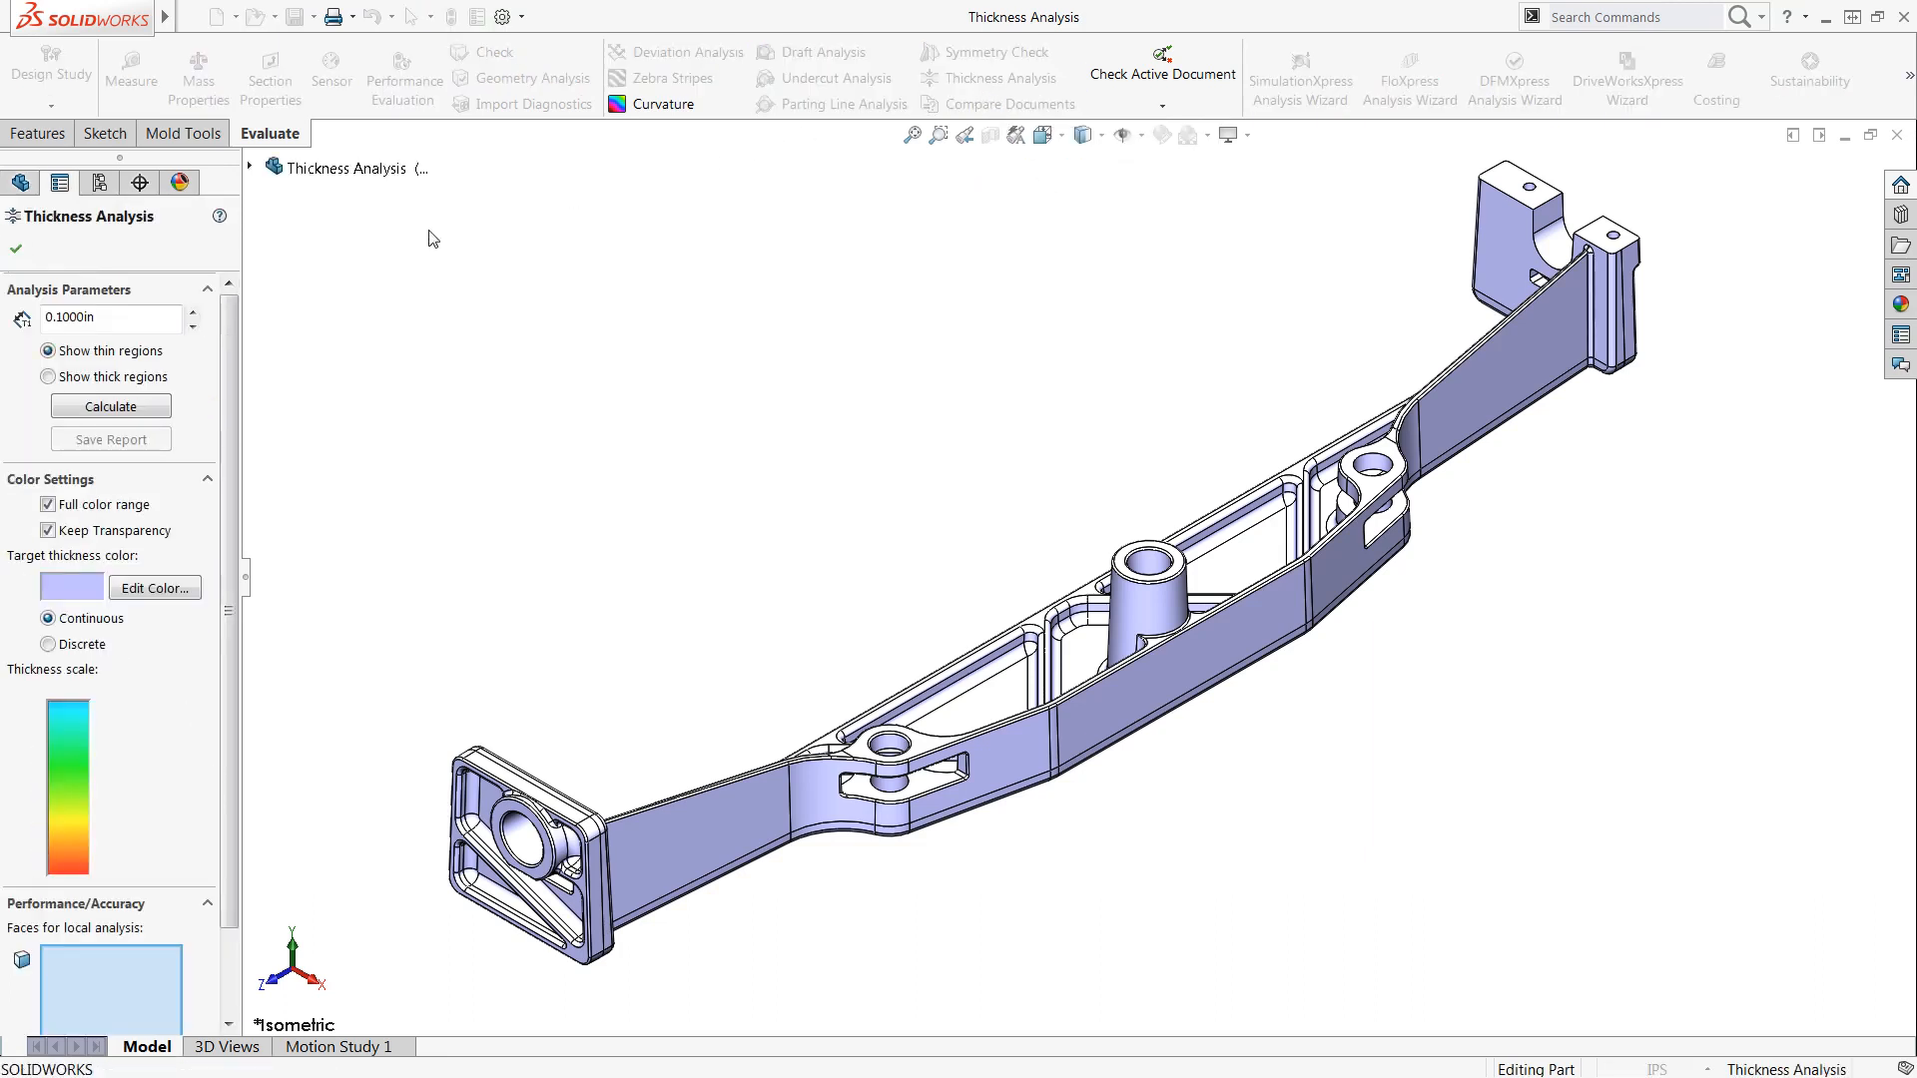
mouse_move(138, 291)
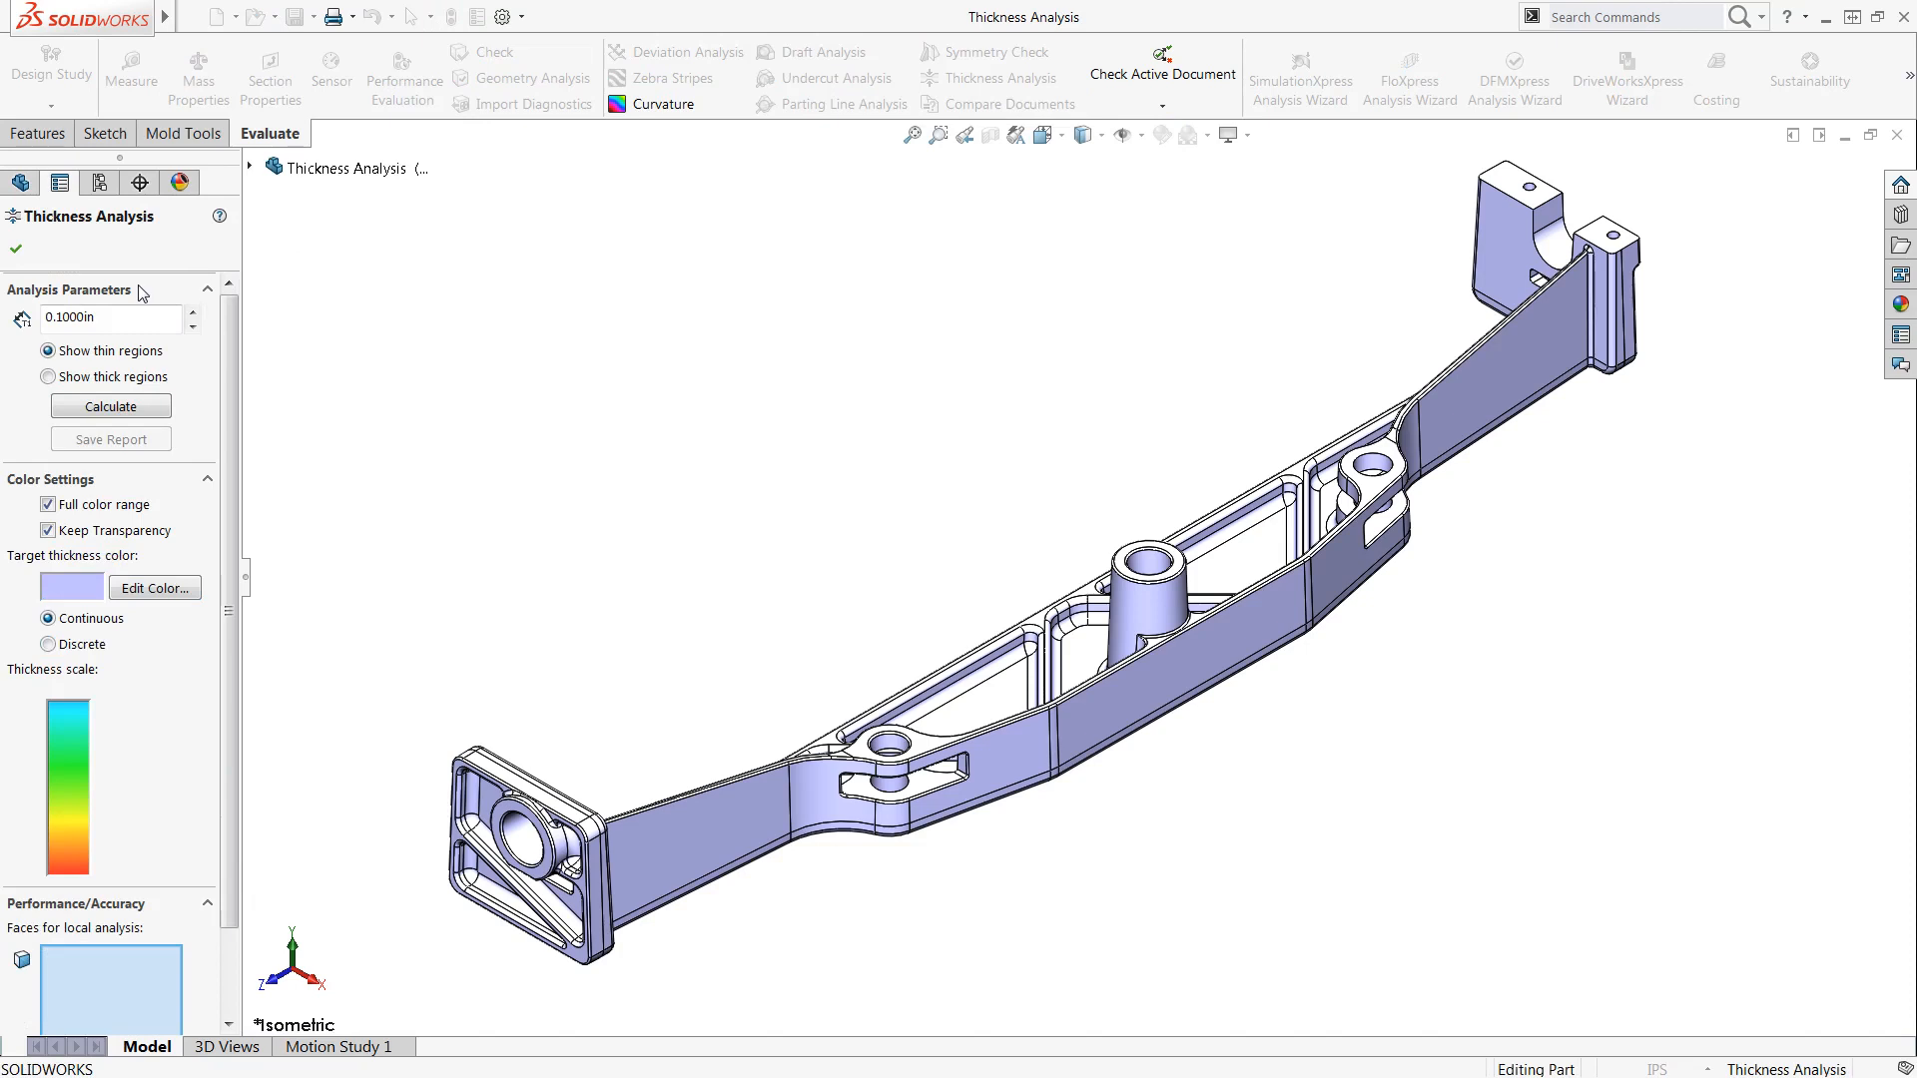
text(0.125)
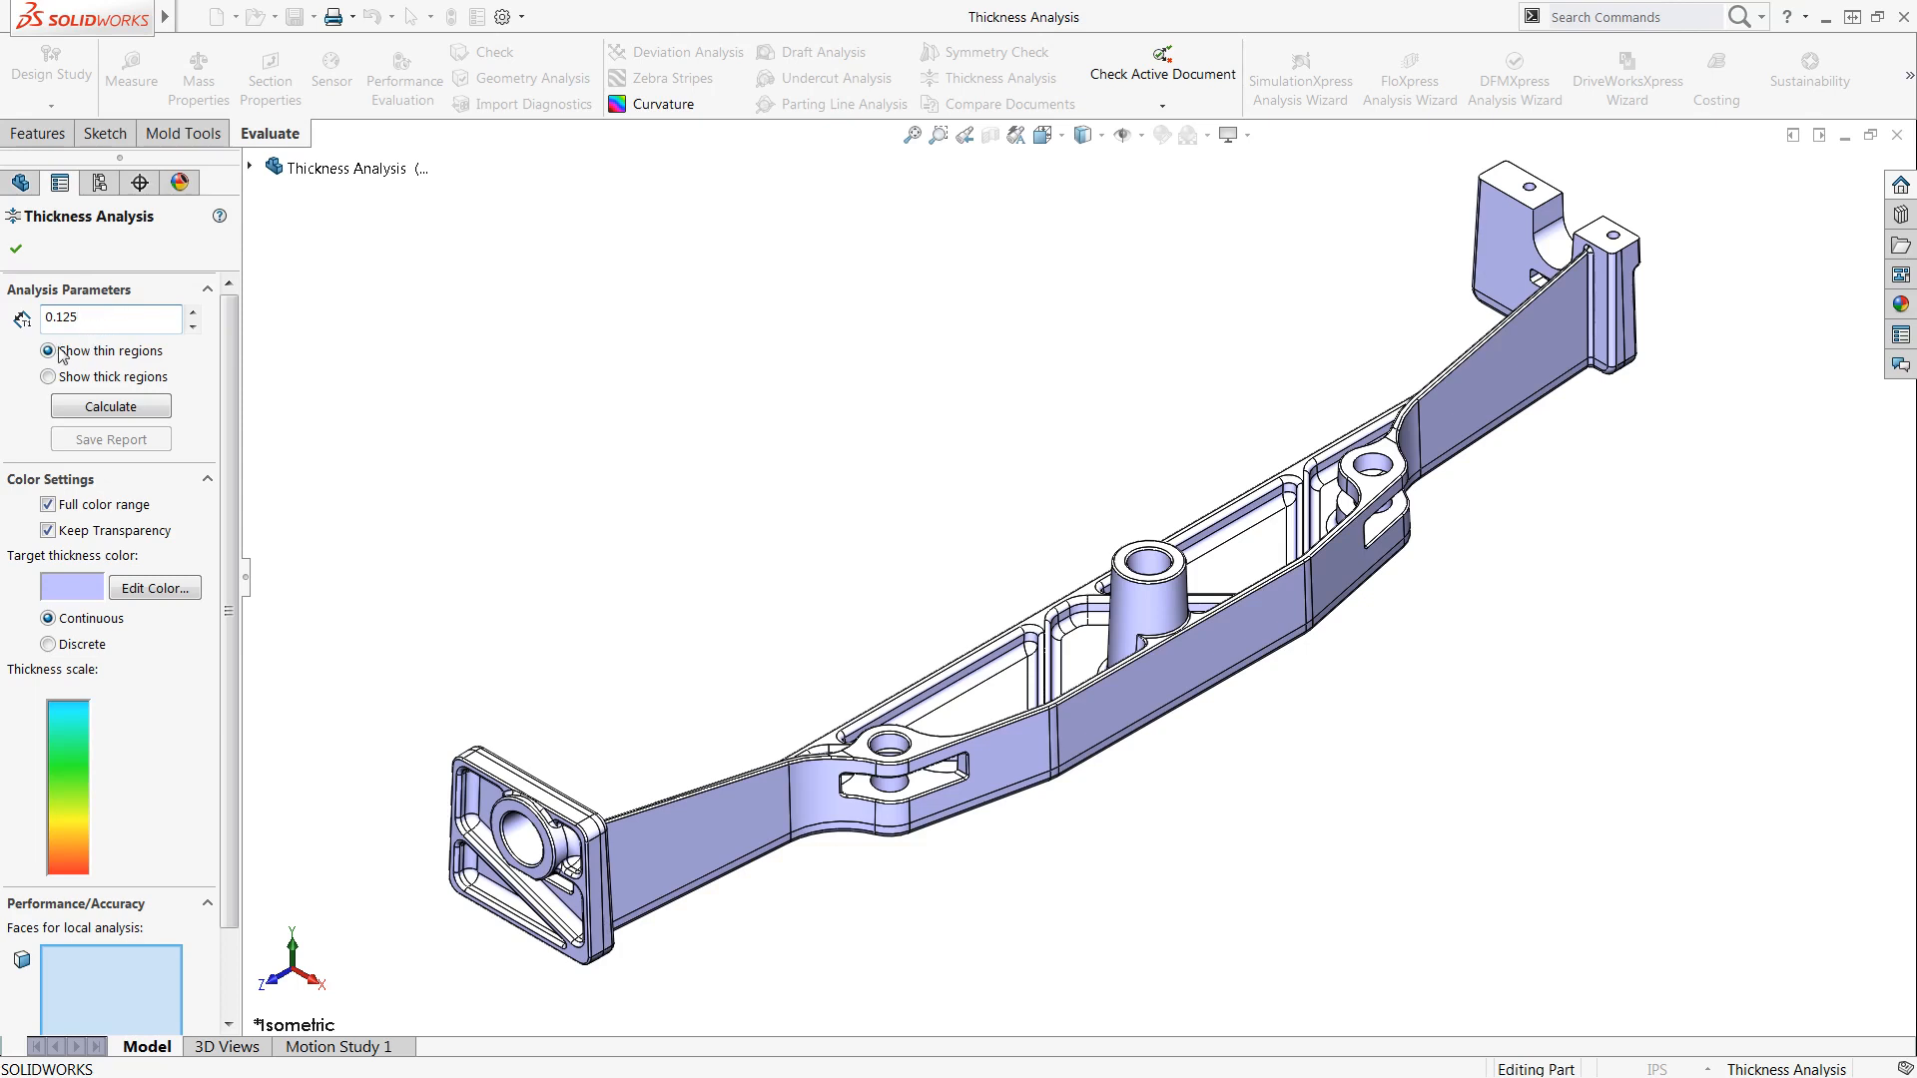
click(110, 317)
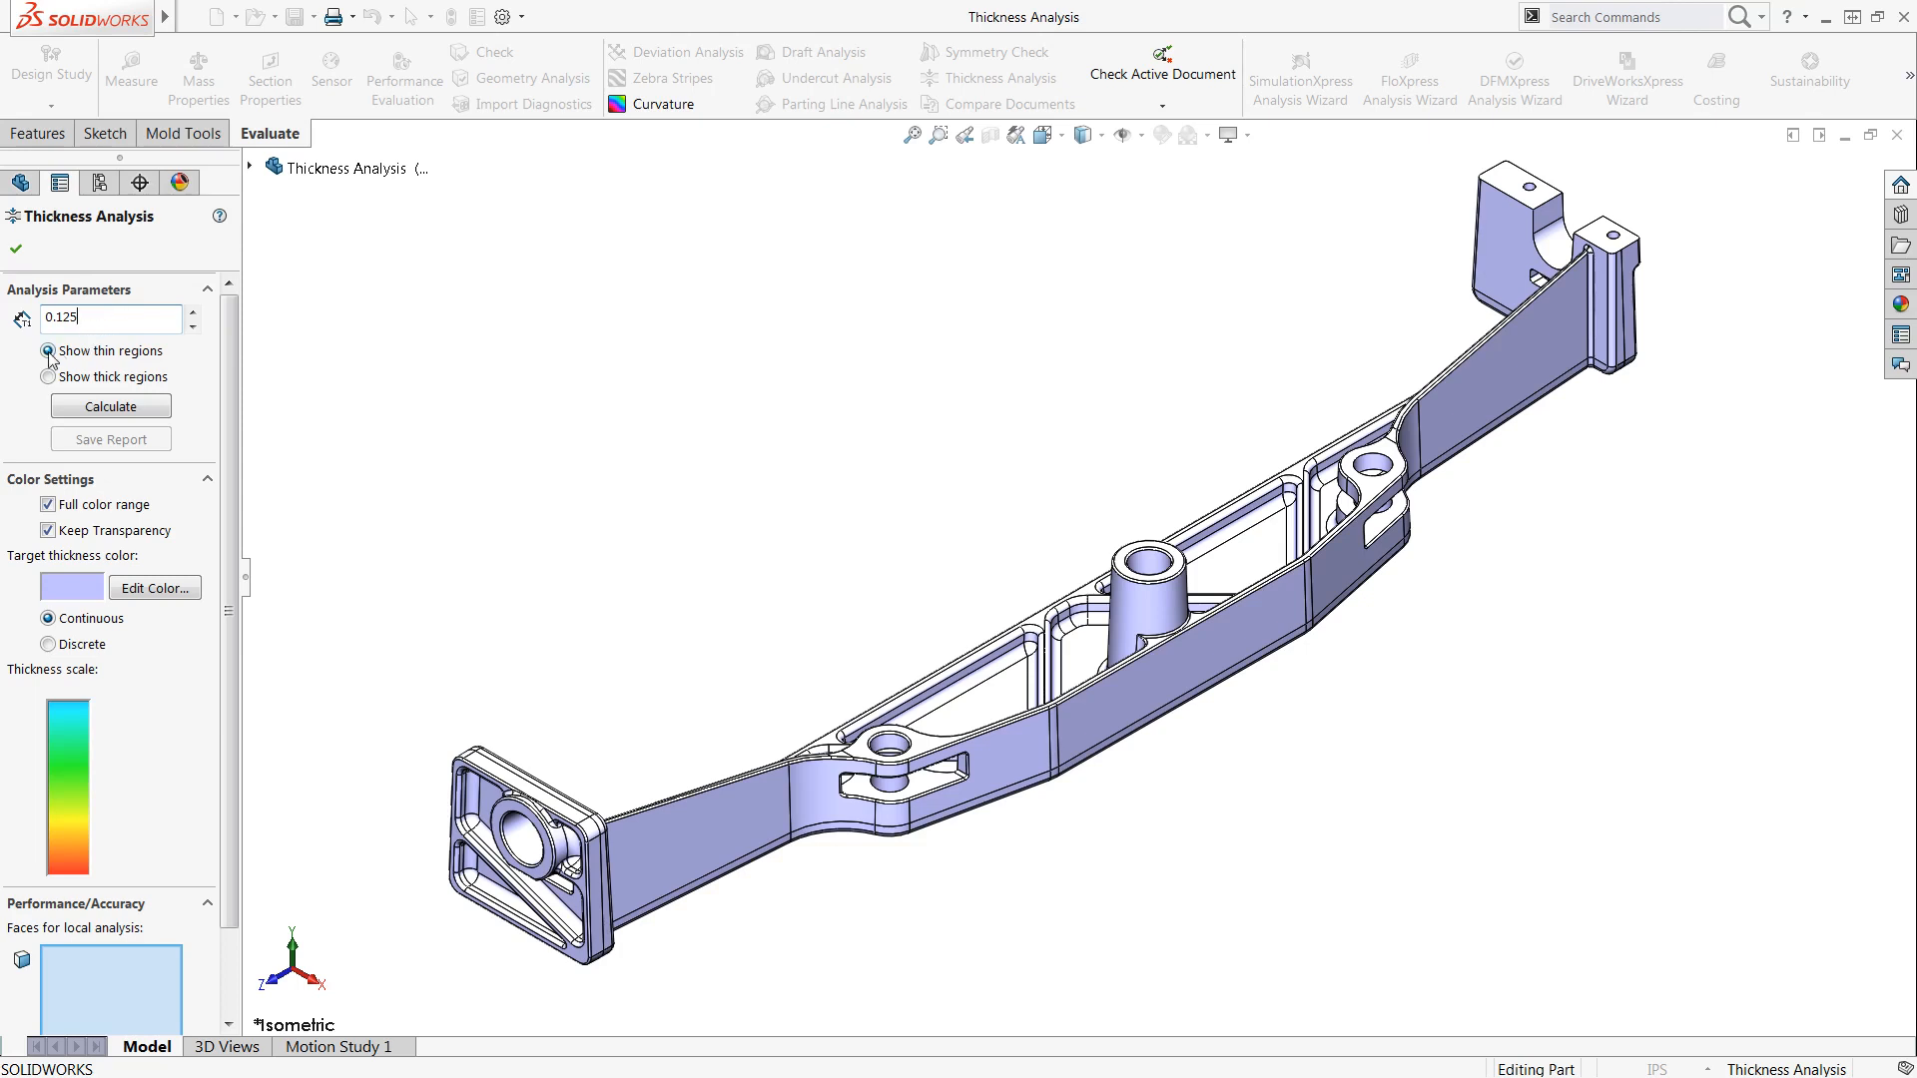
click(48, 377)
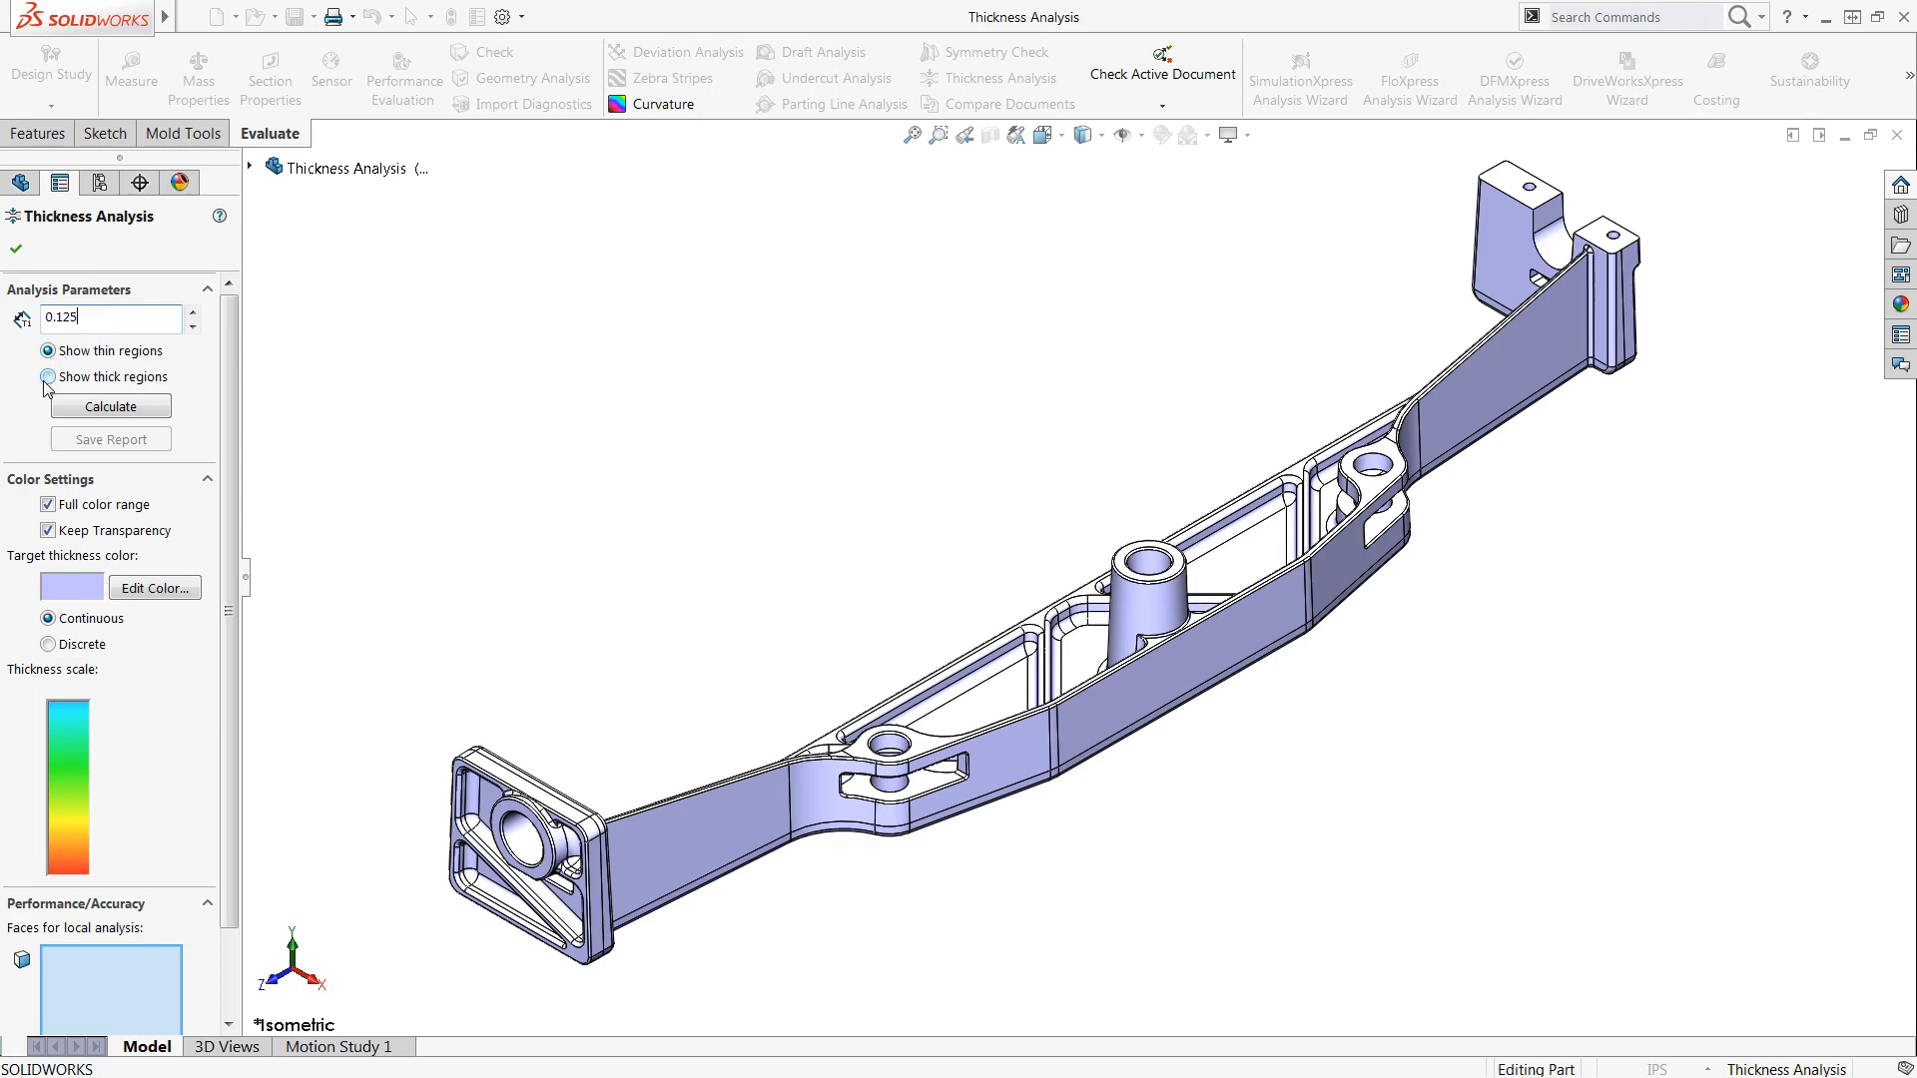
click(48, 378)
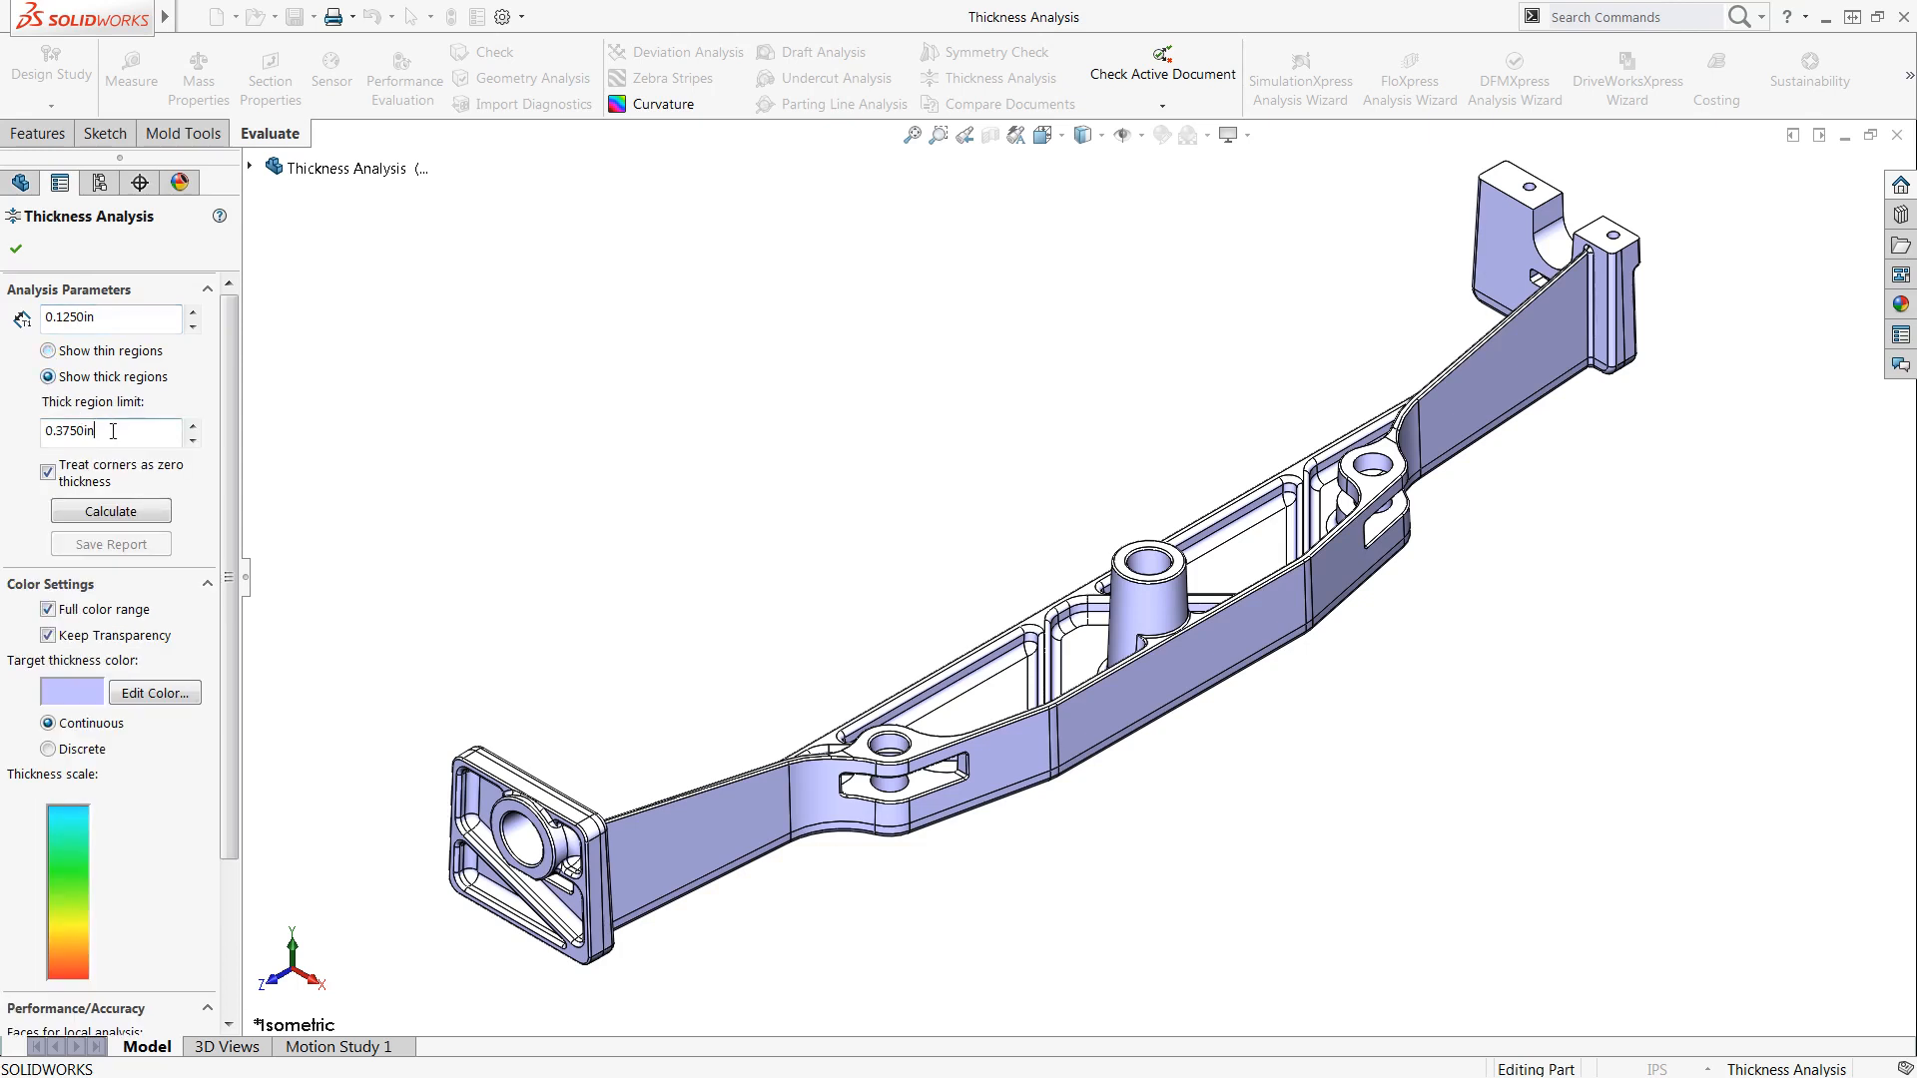
text(0.375)
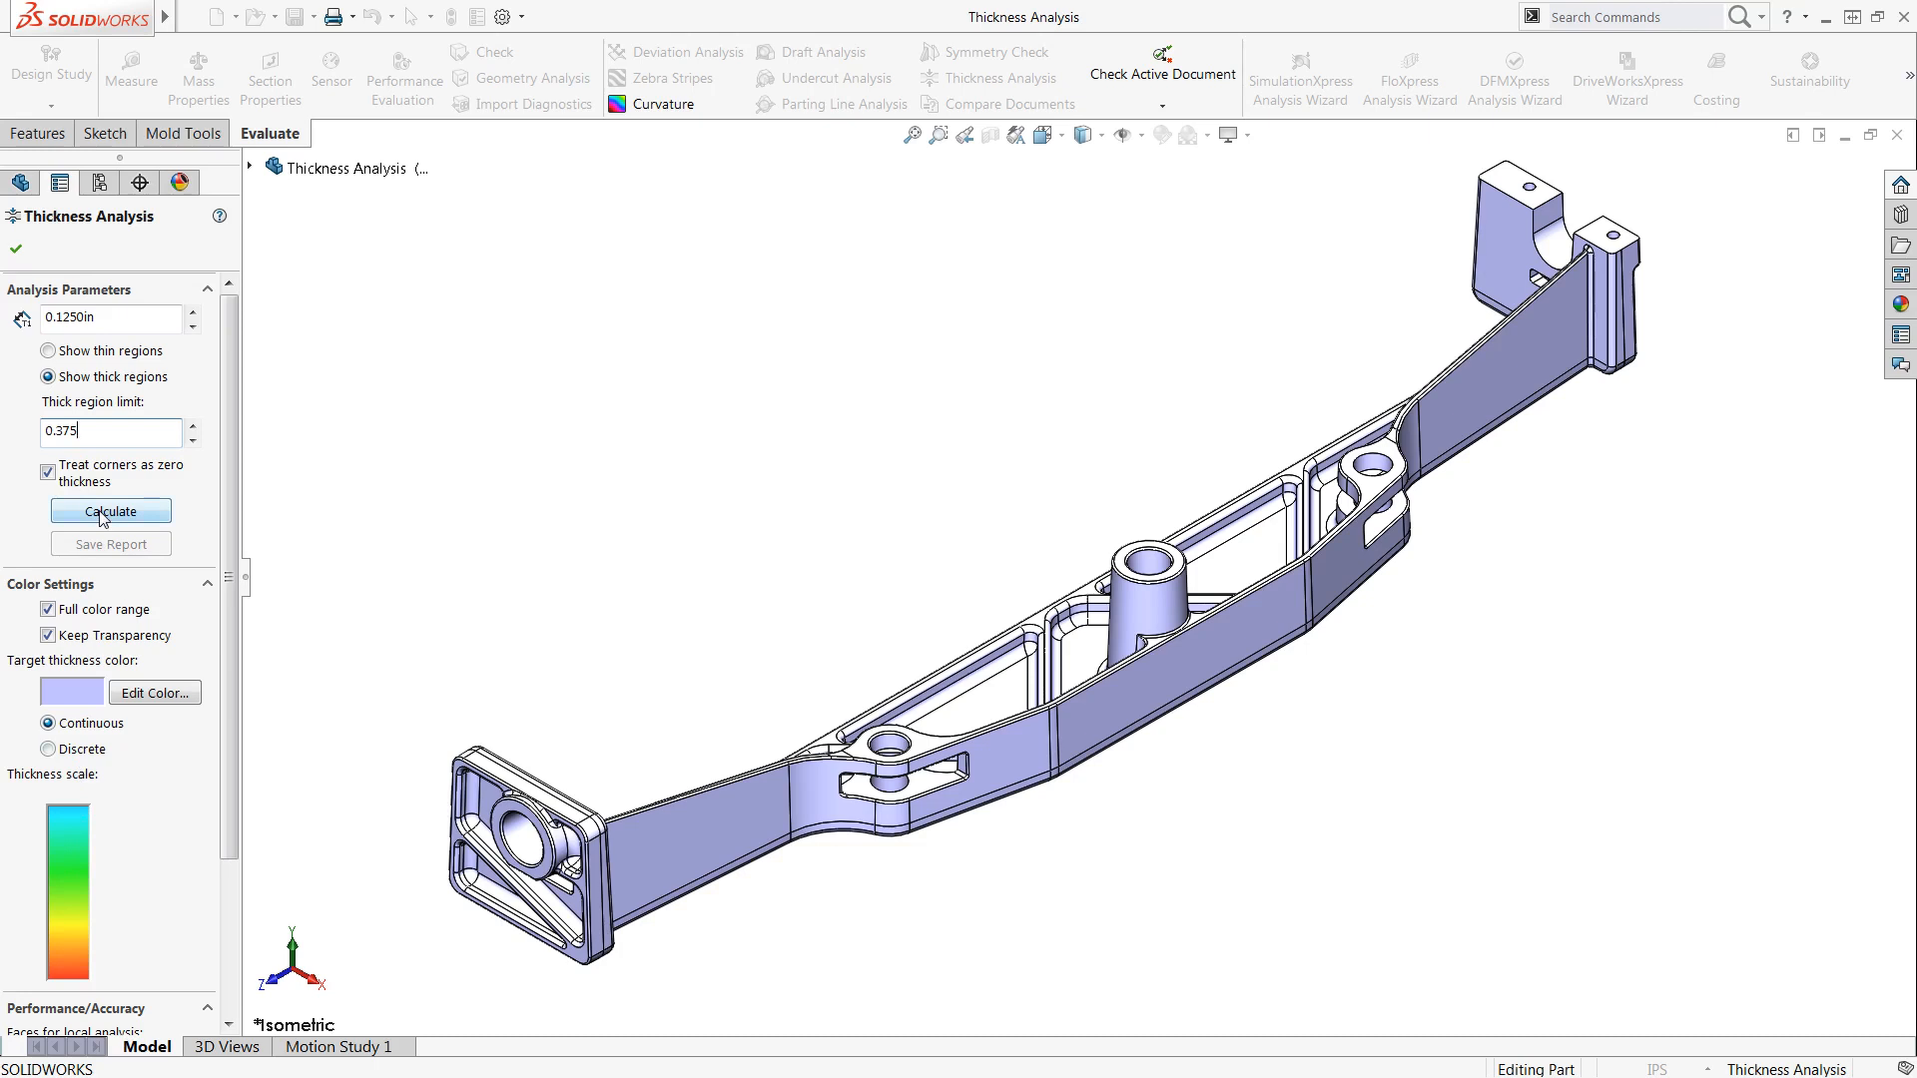
Step: Calculate the thick-region colour map and fit the whole bracket in view
click(110, 509)
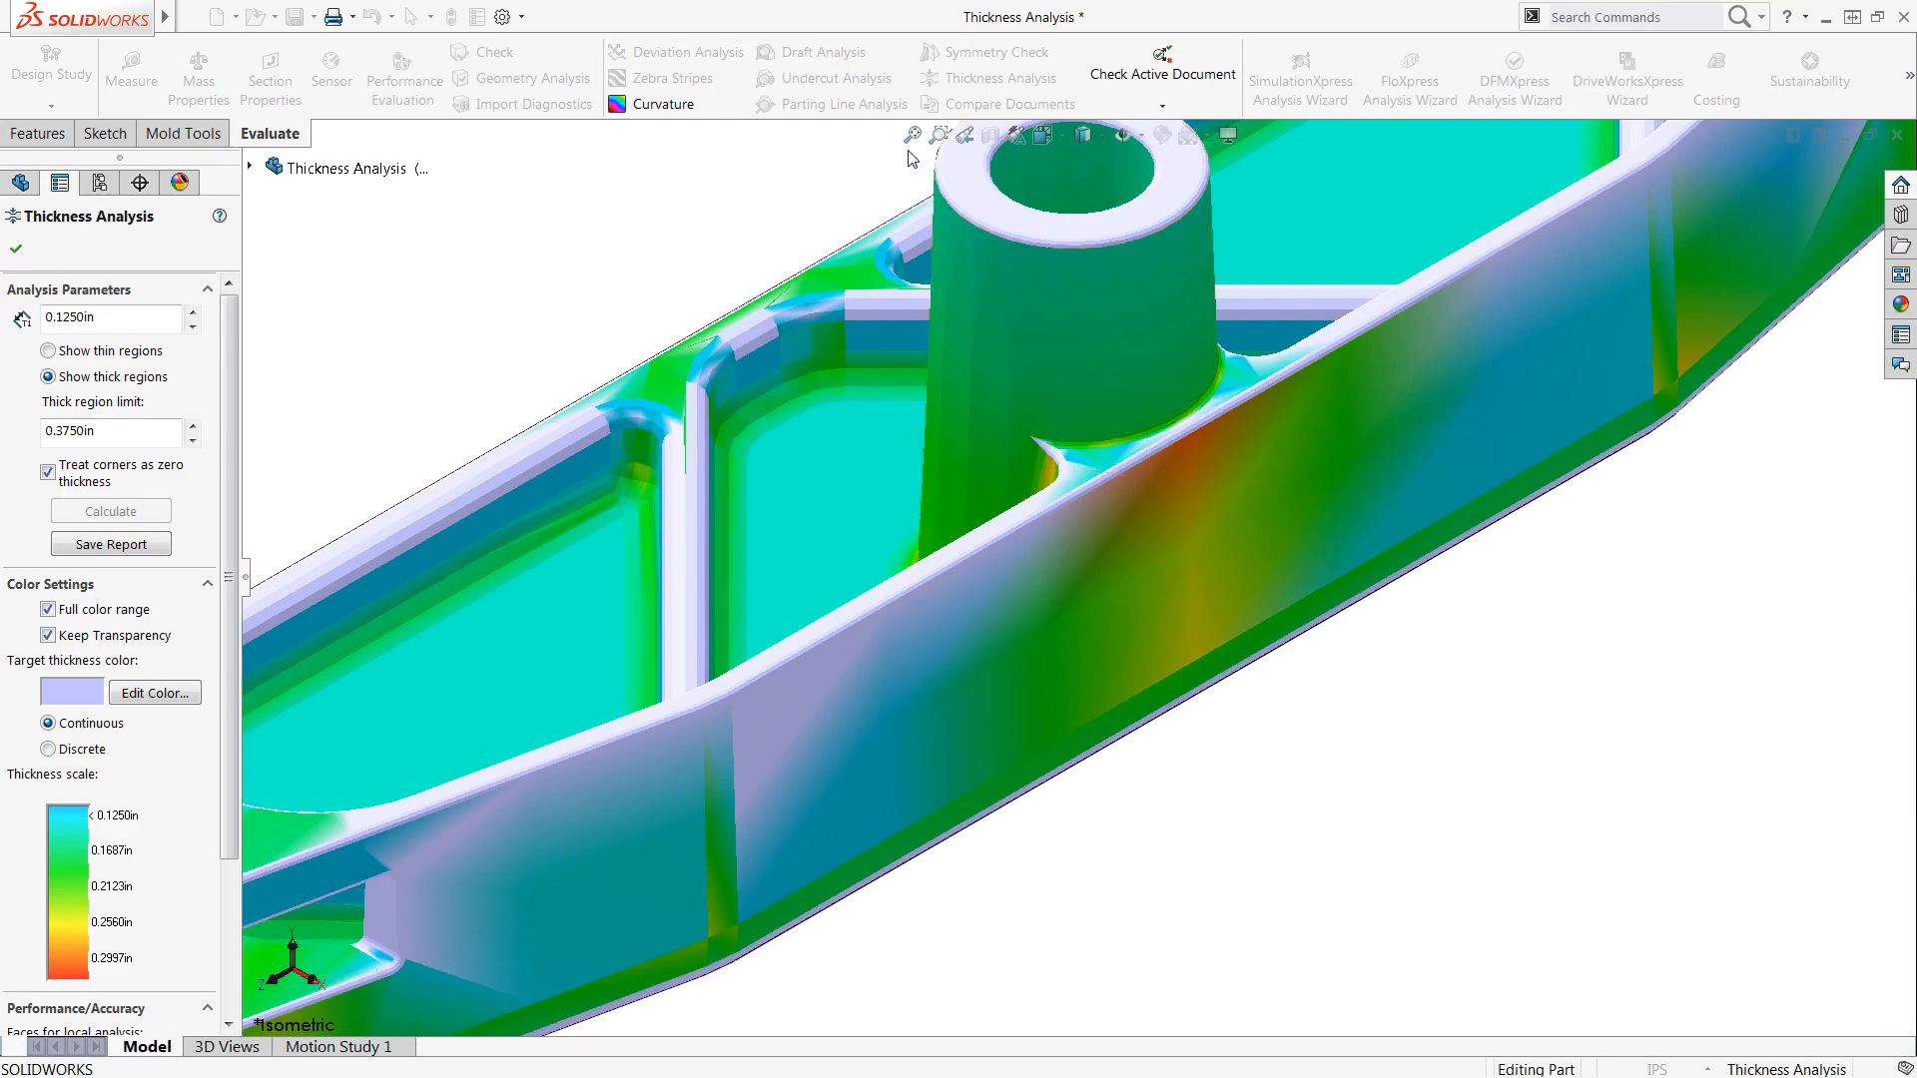
click(911, 136)
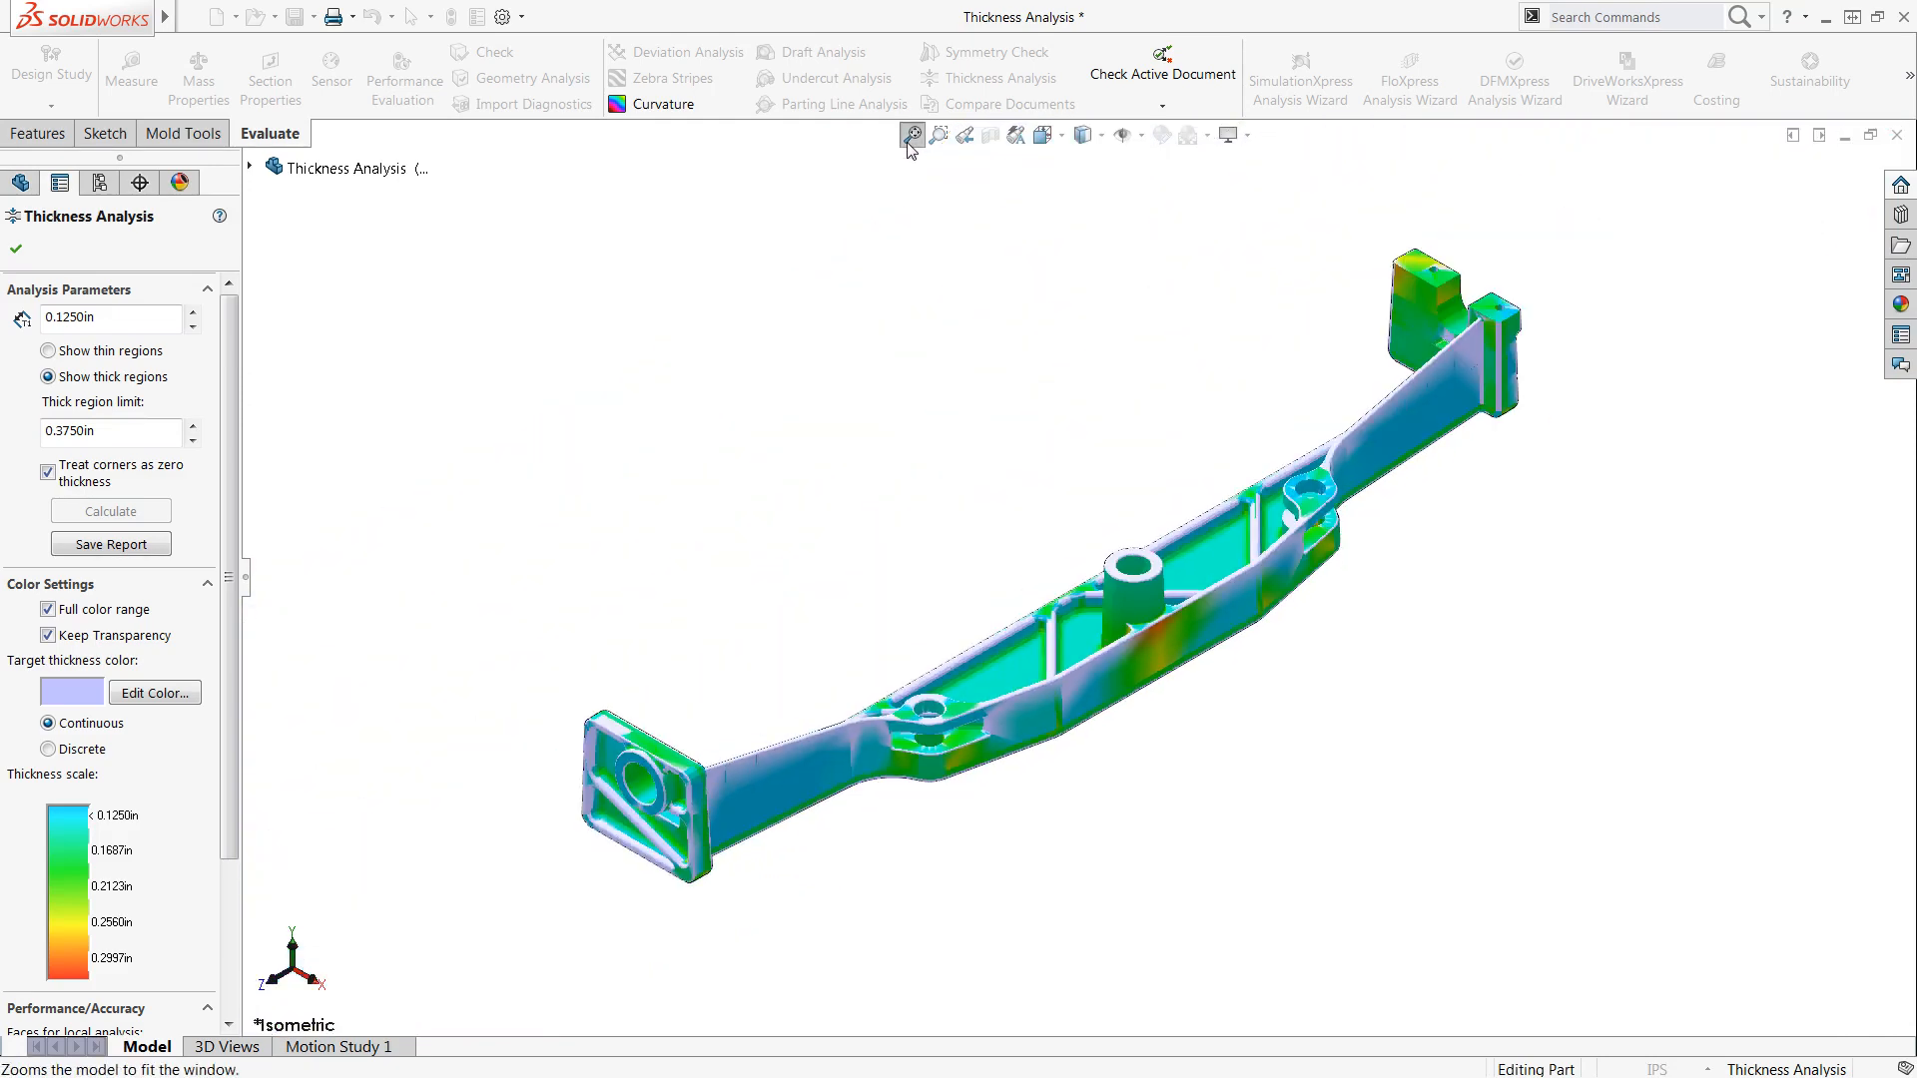
mouse_move(924, 215)
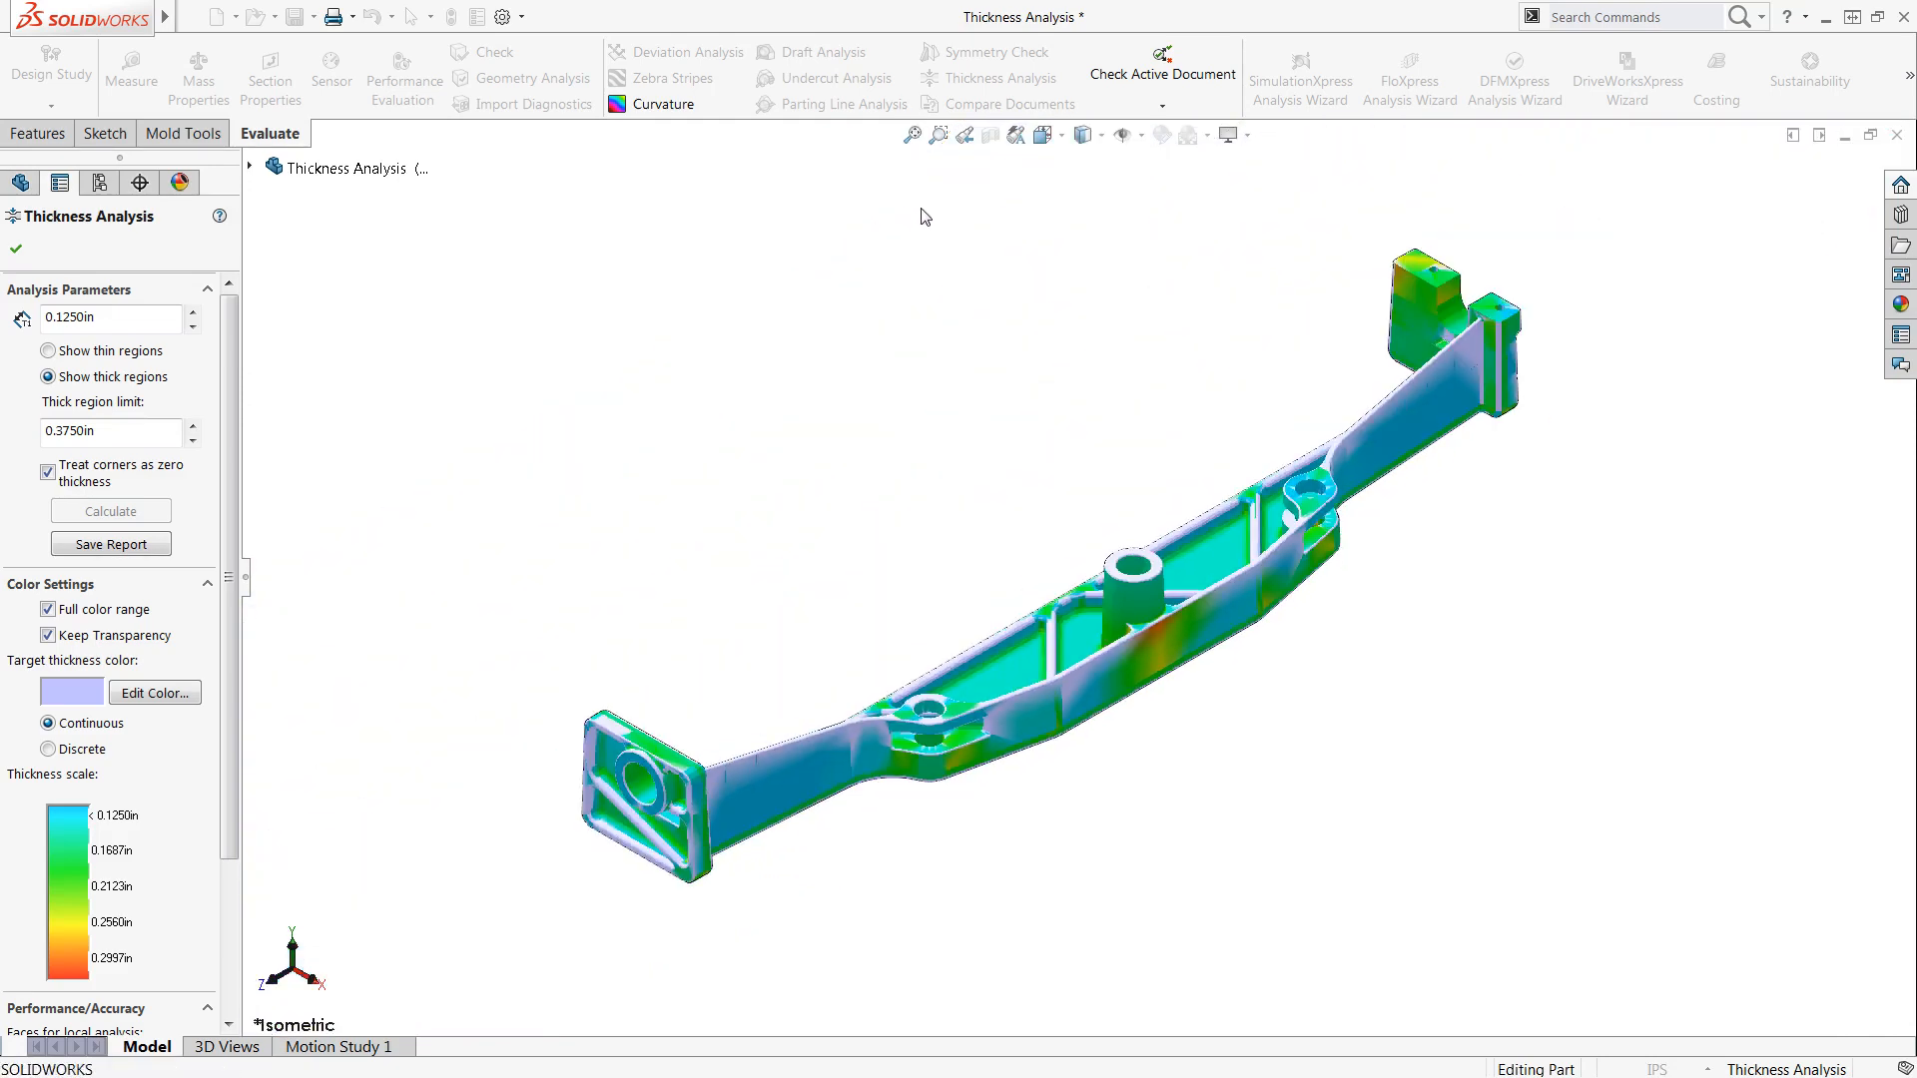
Step: Close the analysis and edit the sketch of the Boss wall (Boss-Extrude7) feature
click(20, 182)
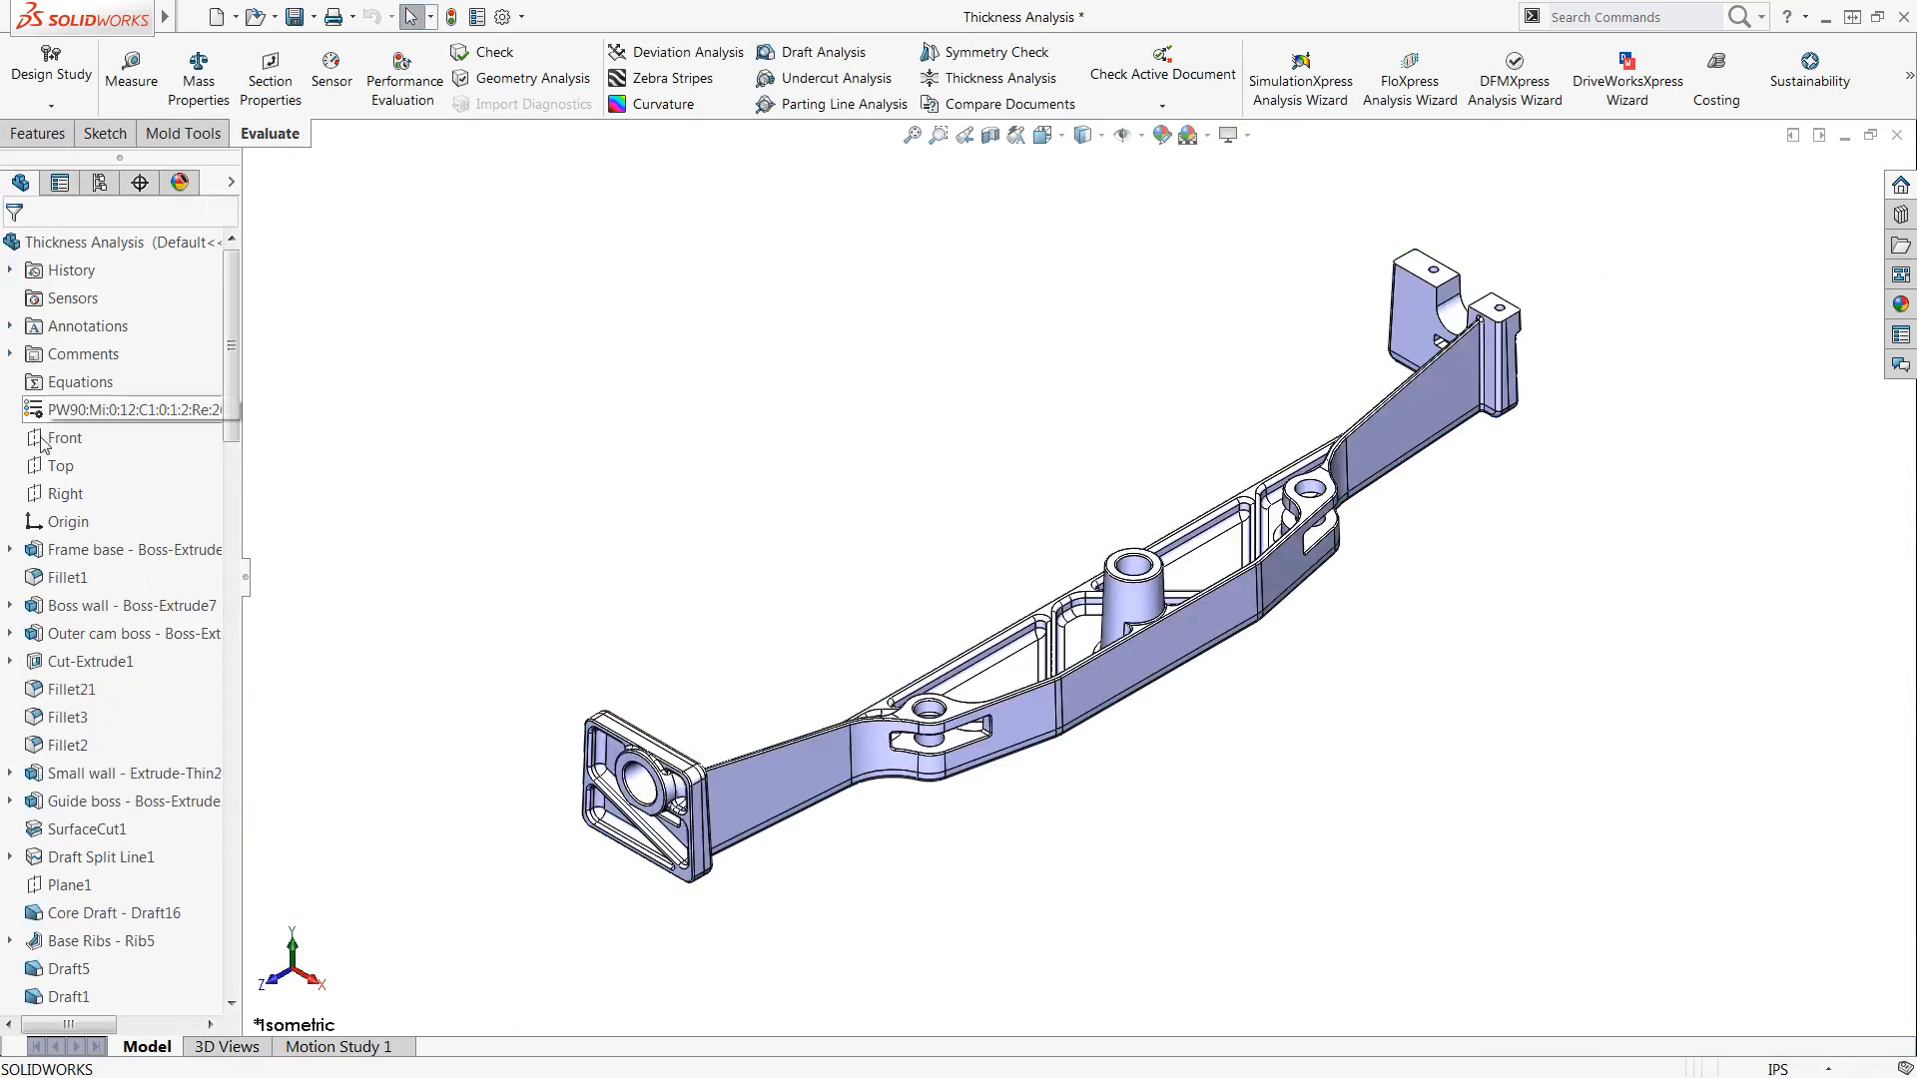
click(128, 605)
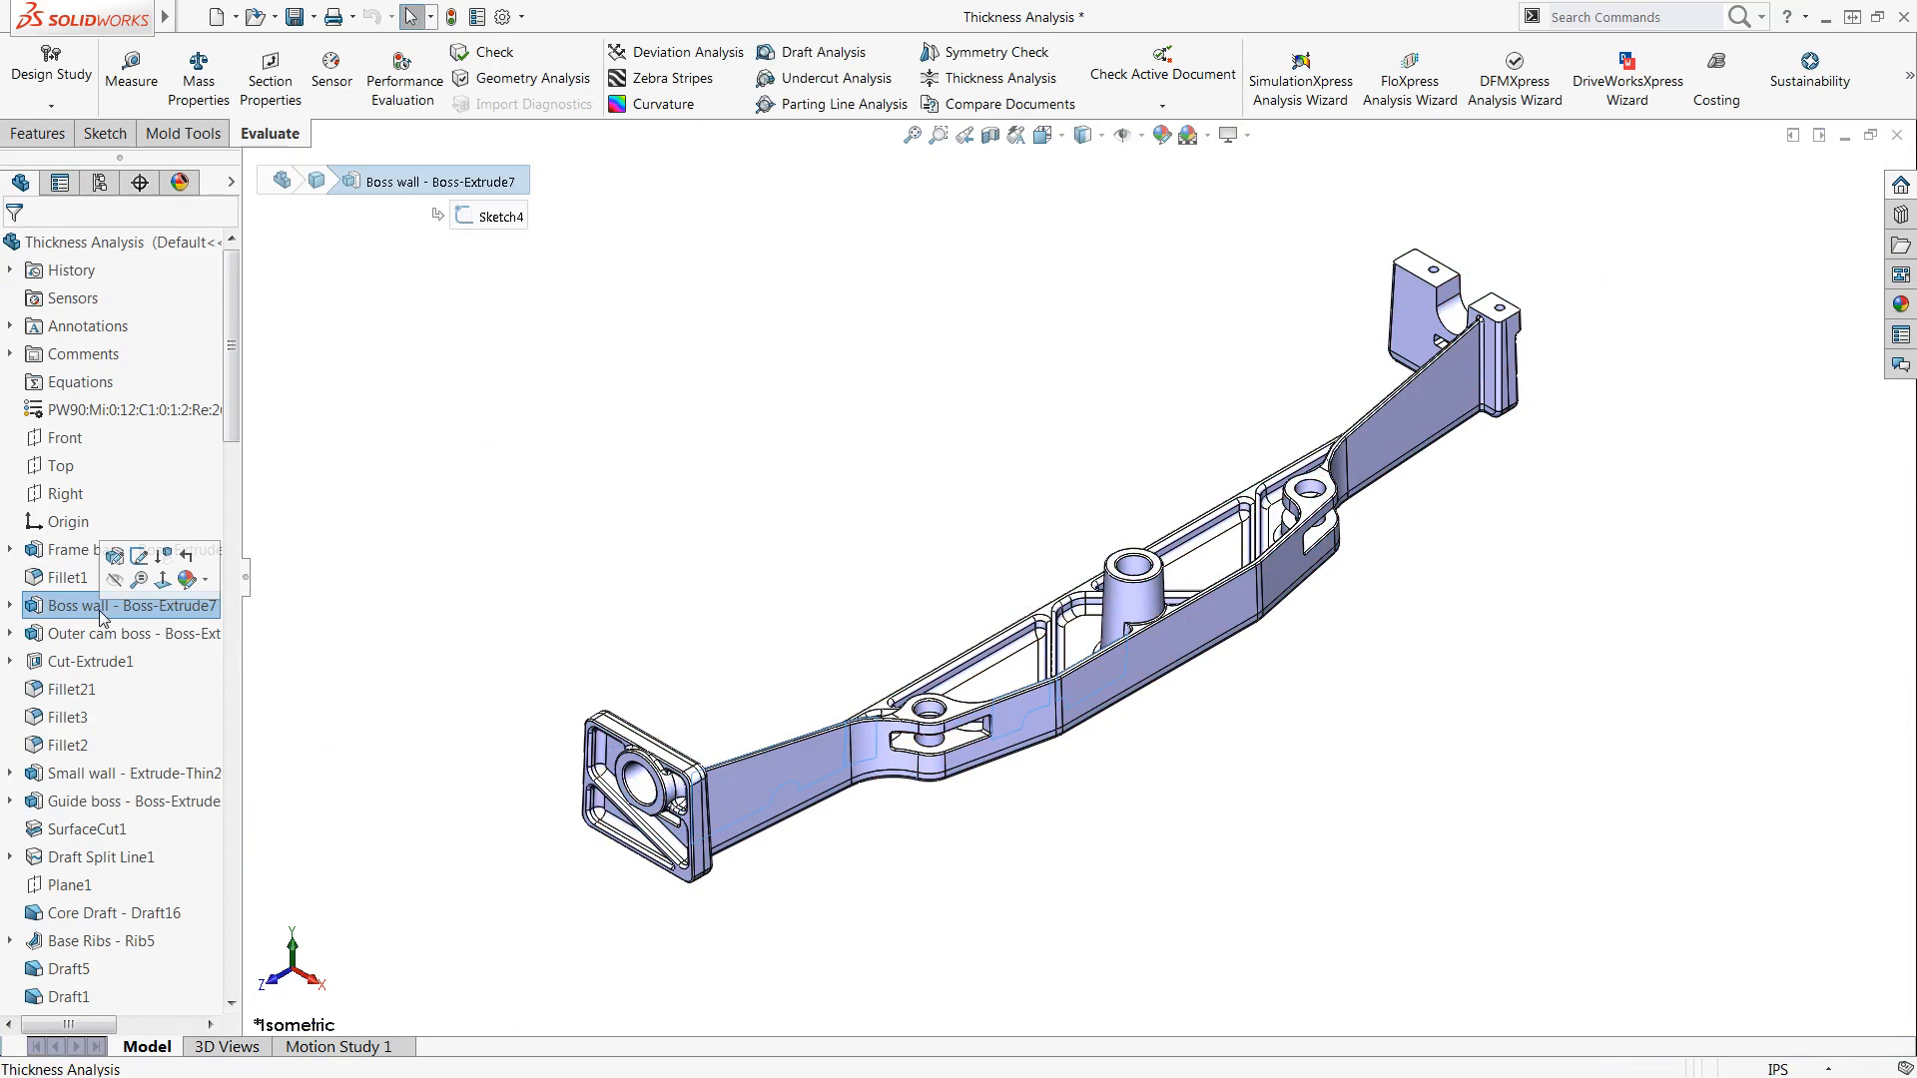
mouse_move(140, 558)
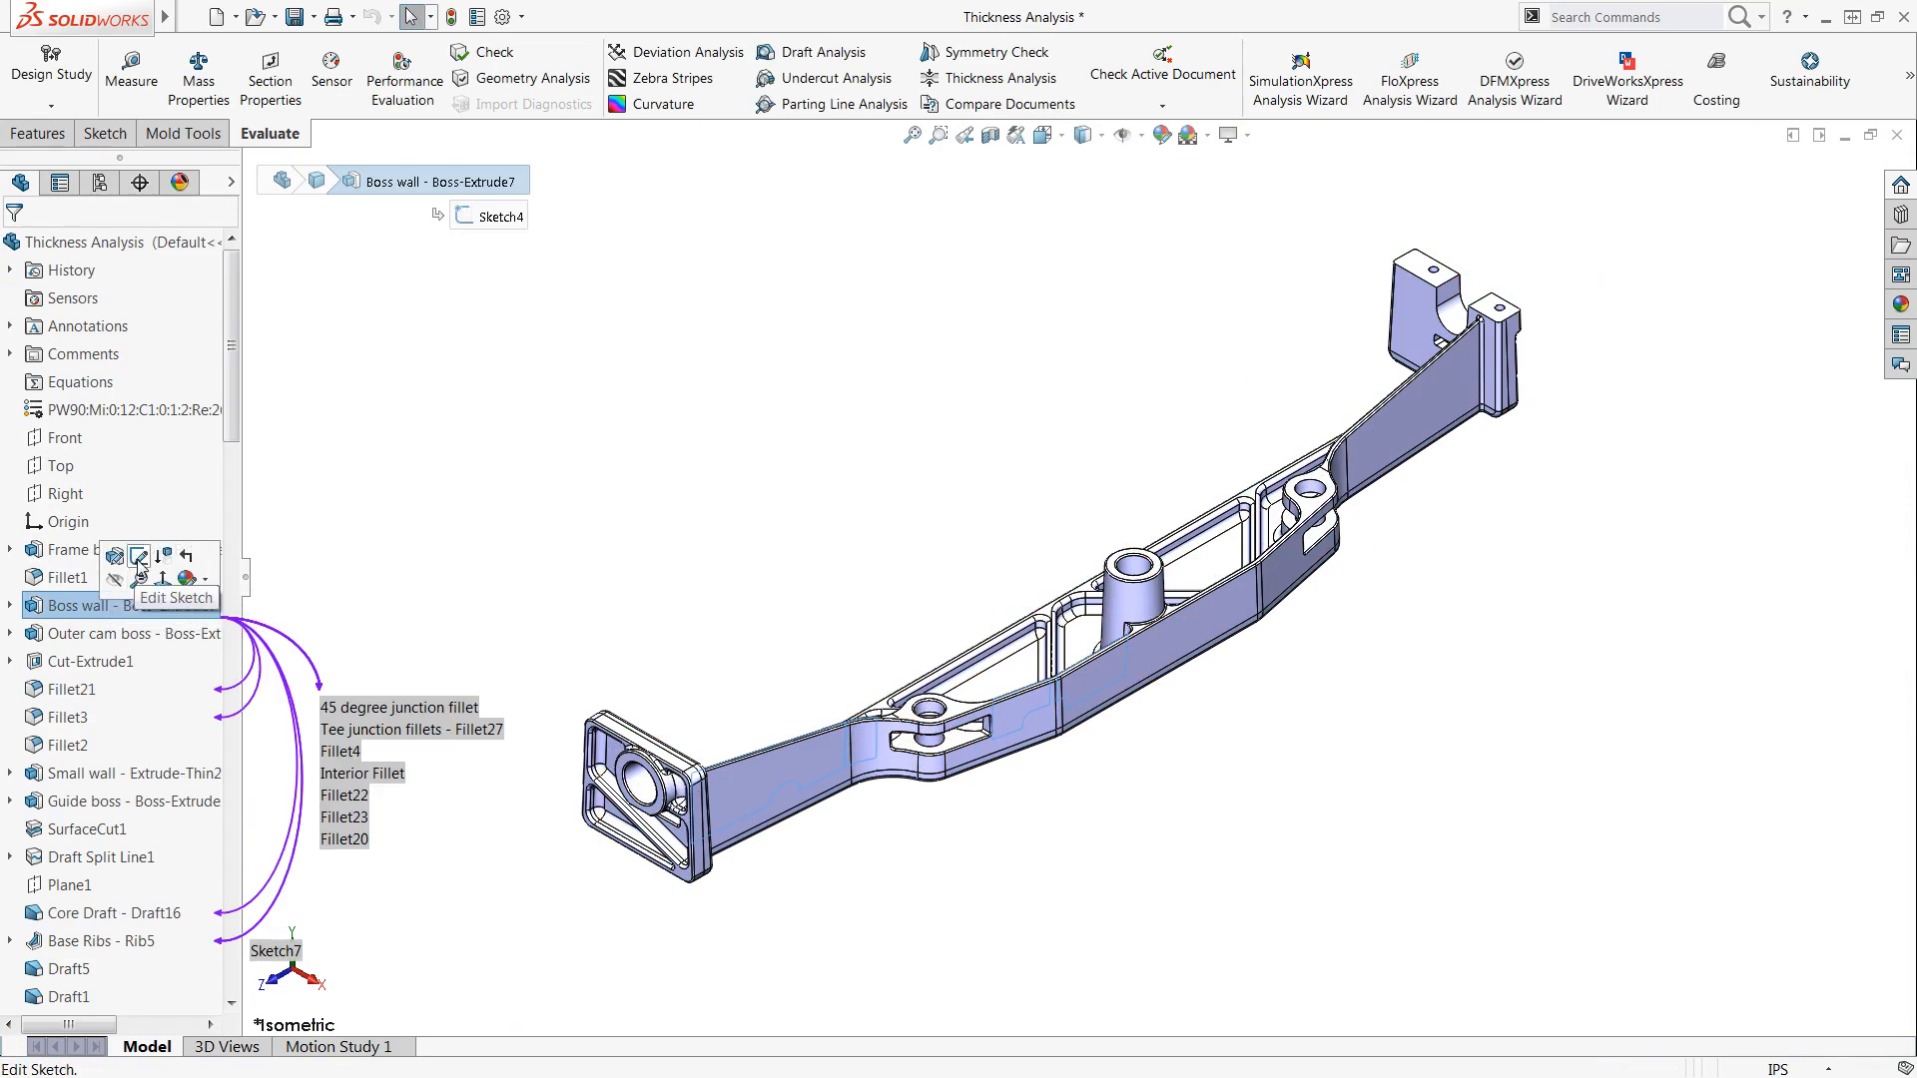
click(138, 553)
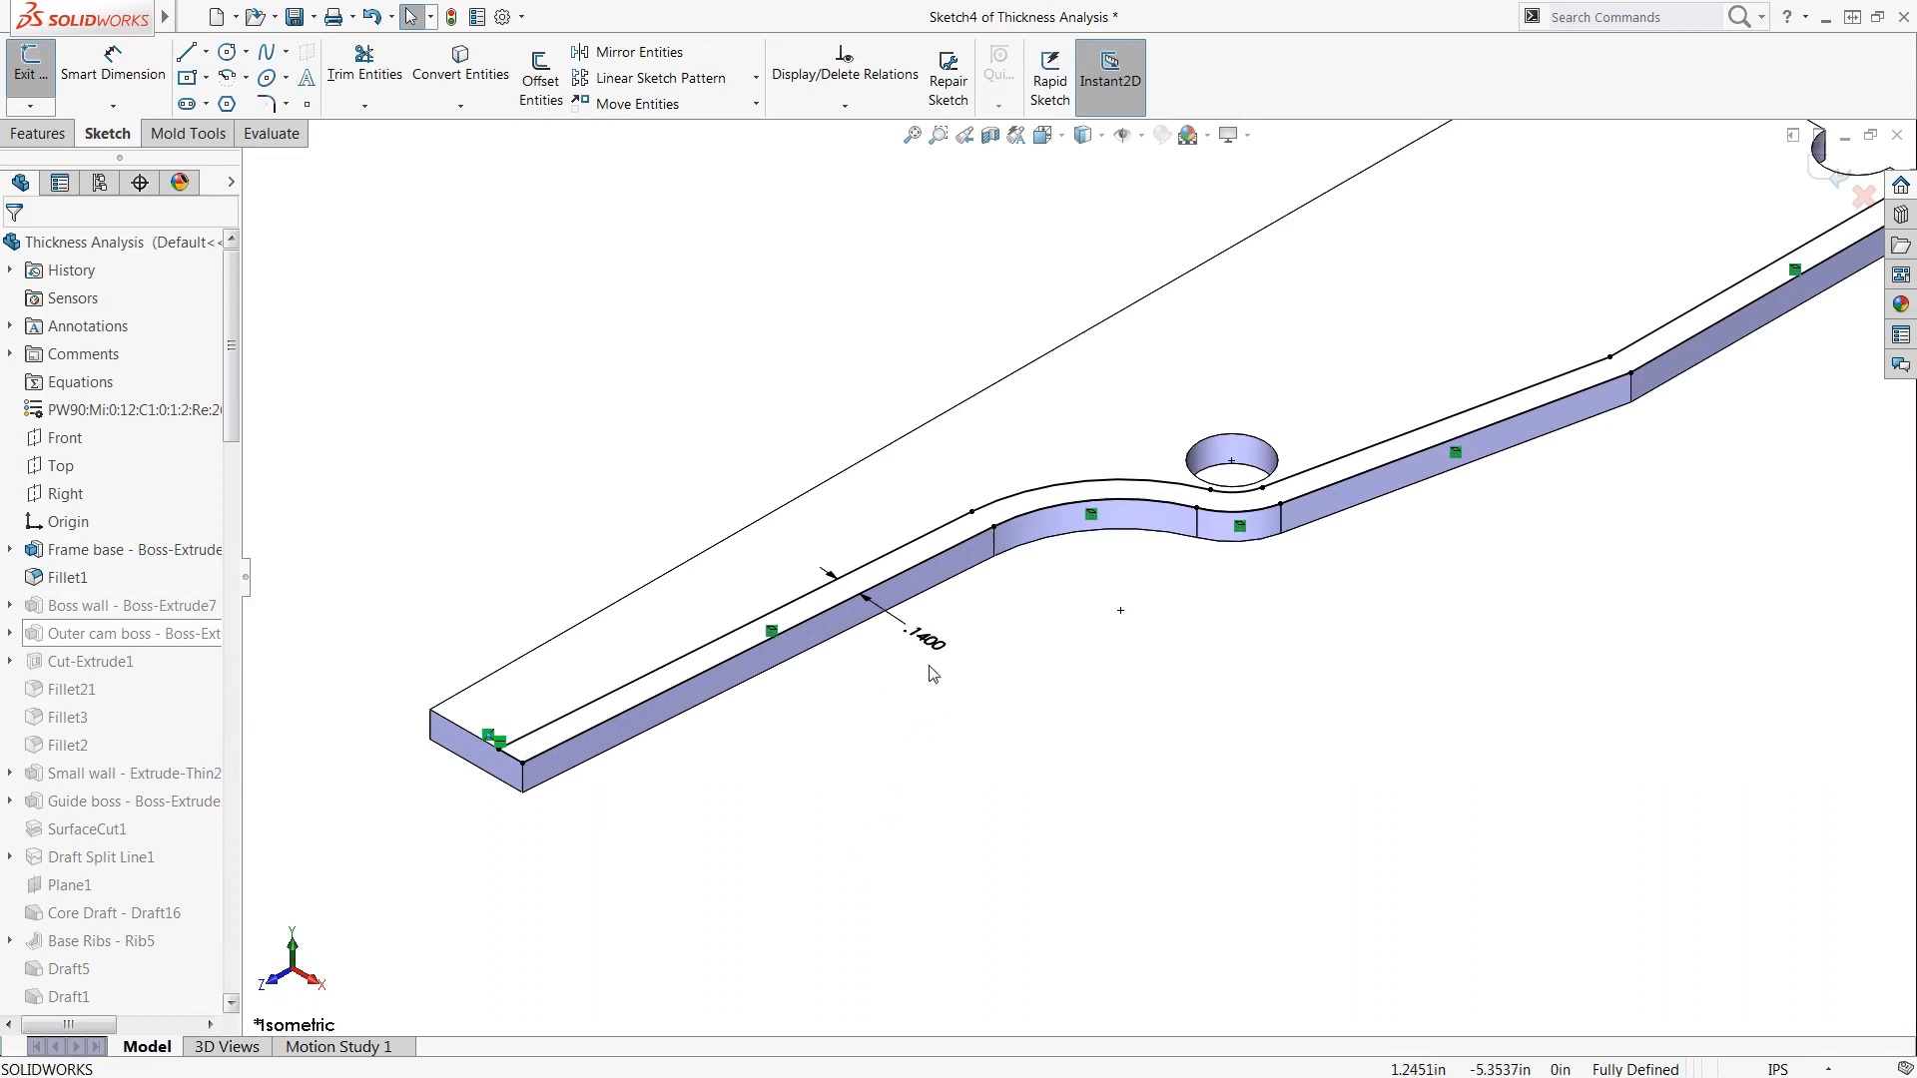
Step: Change the Boss wall dimension from 0.14 in to 0.16 in and rebuild the bracket
double_click(922, 645)
text(0.16)
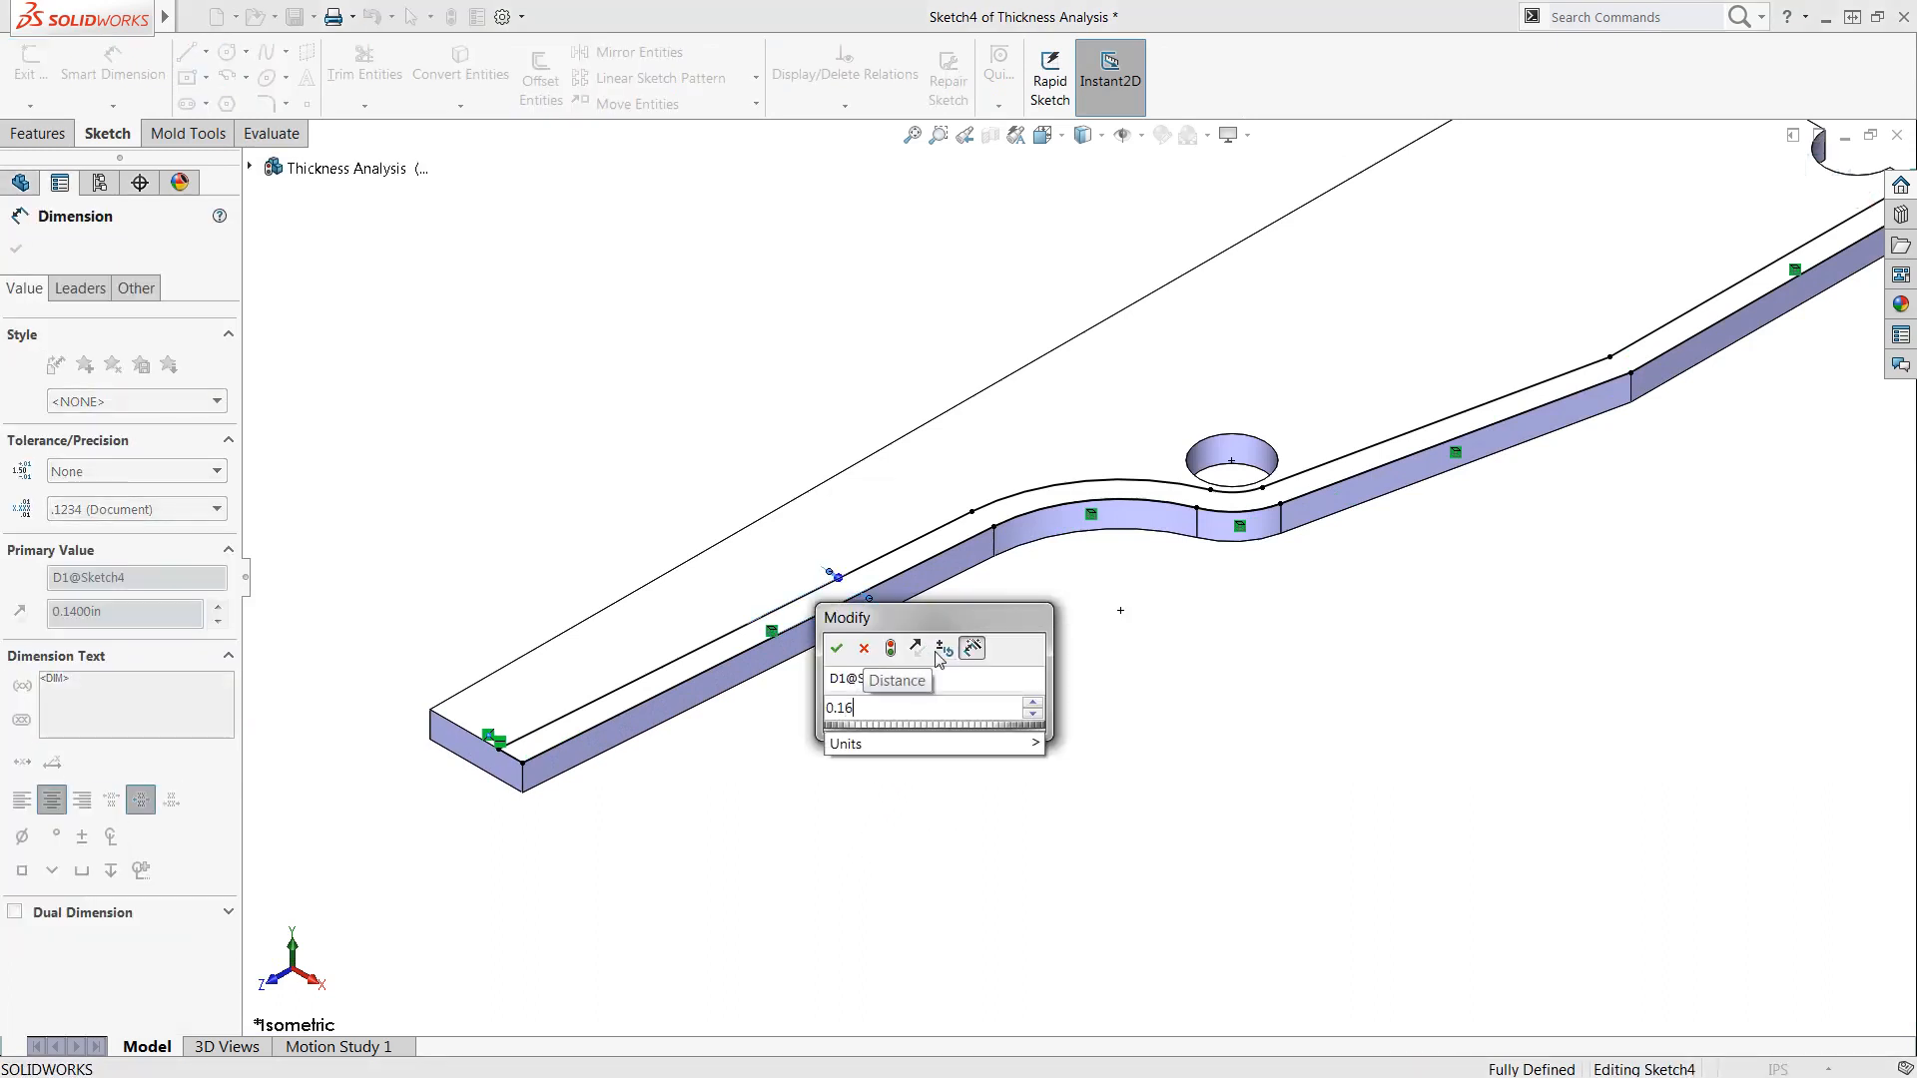
click(836, 647)
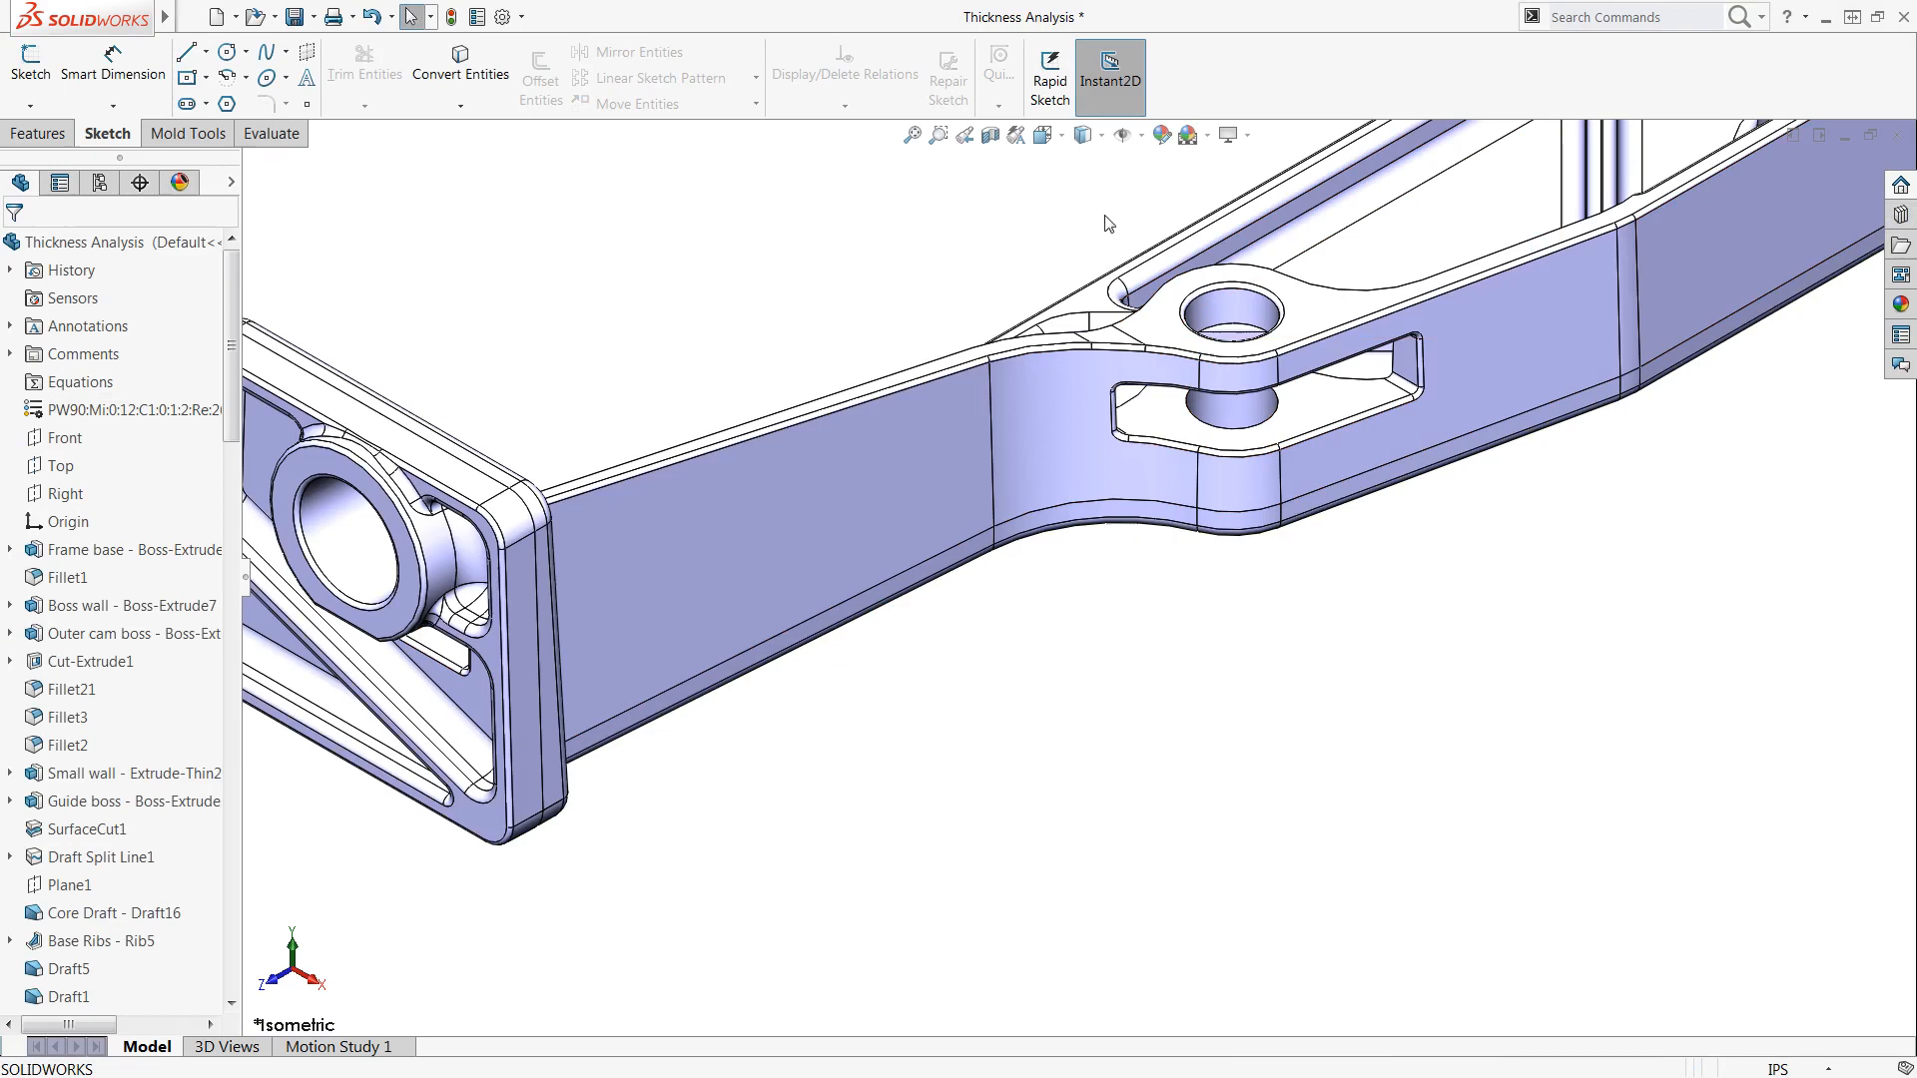
click(910, 134)
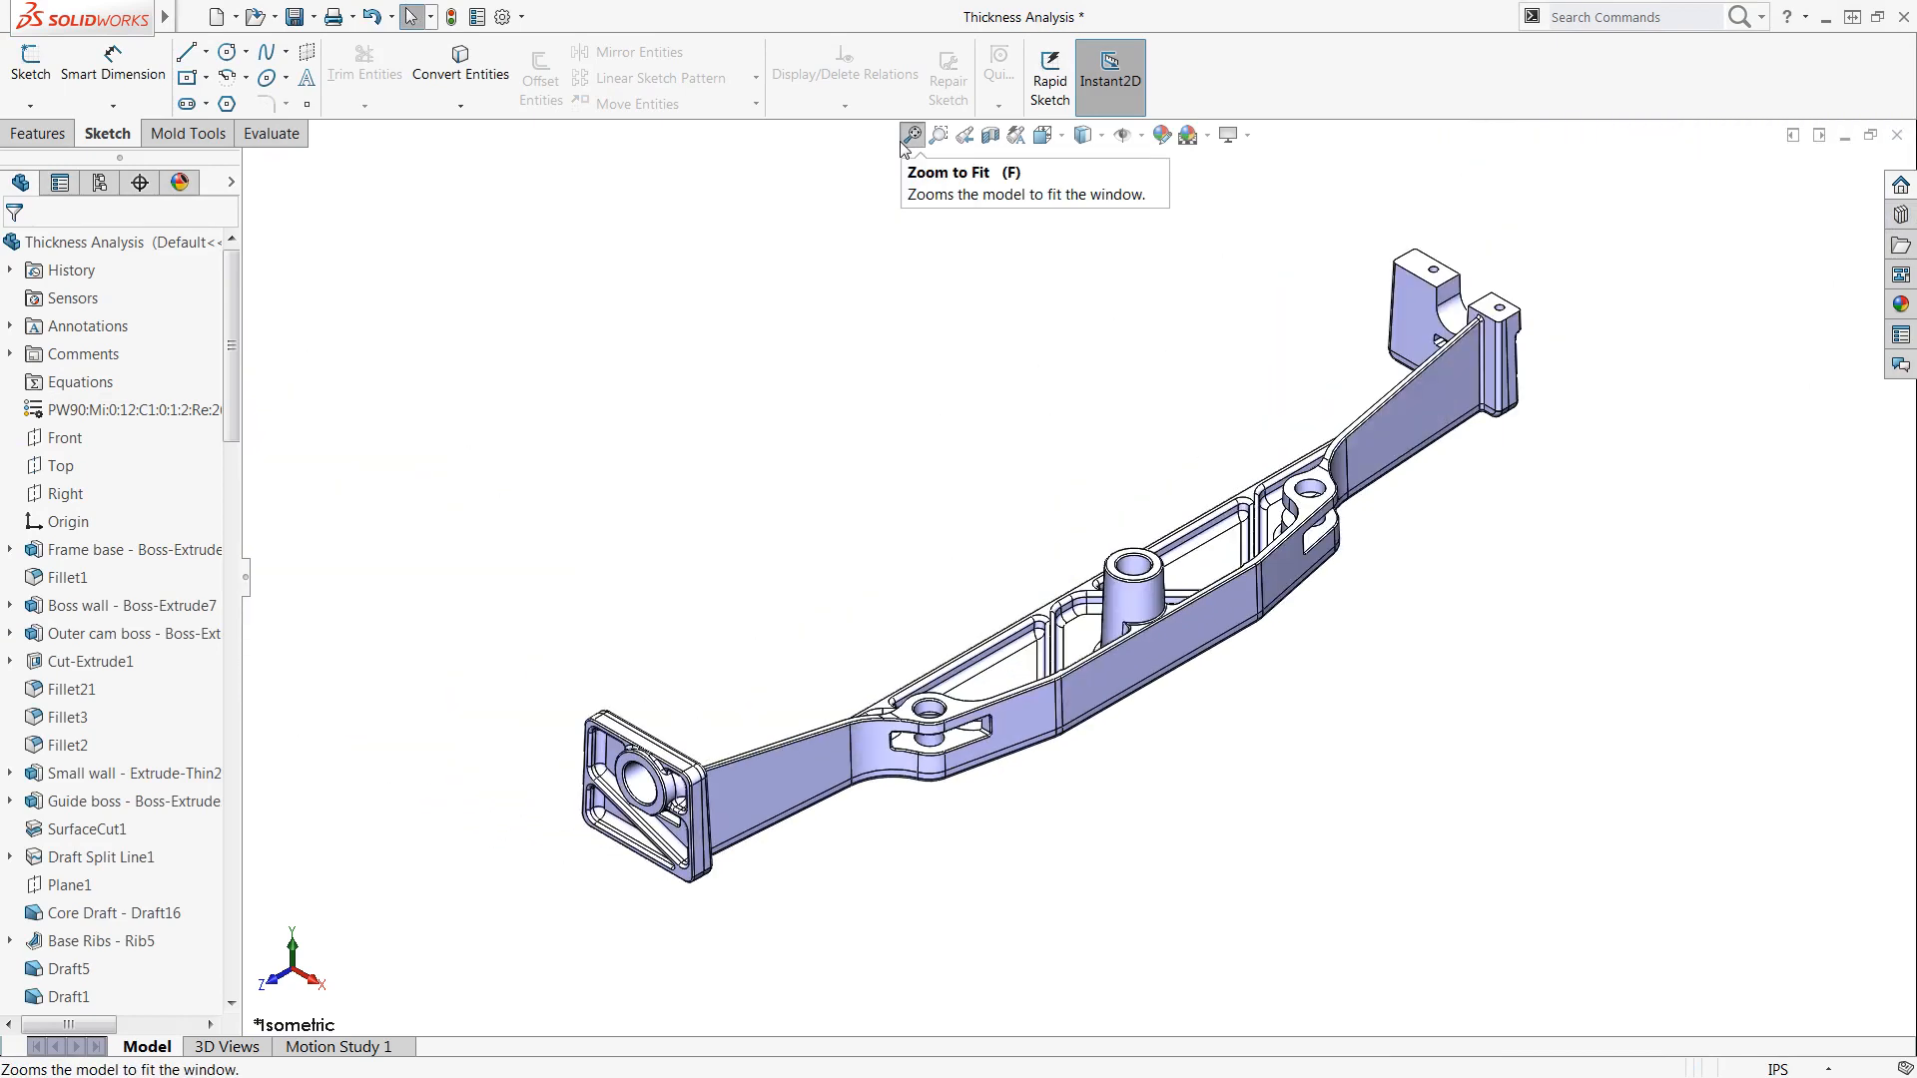
mouse_move(909, 252)
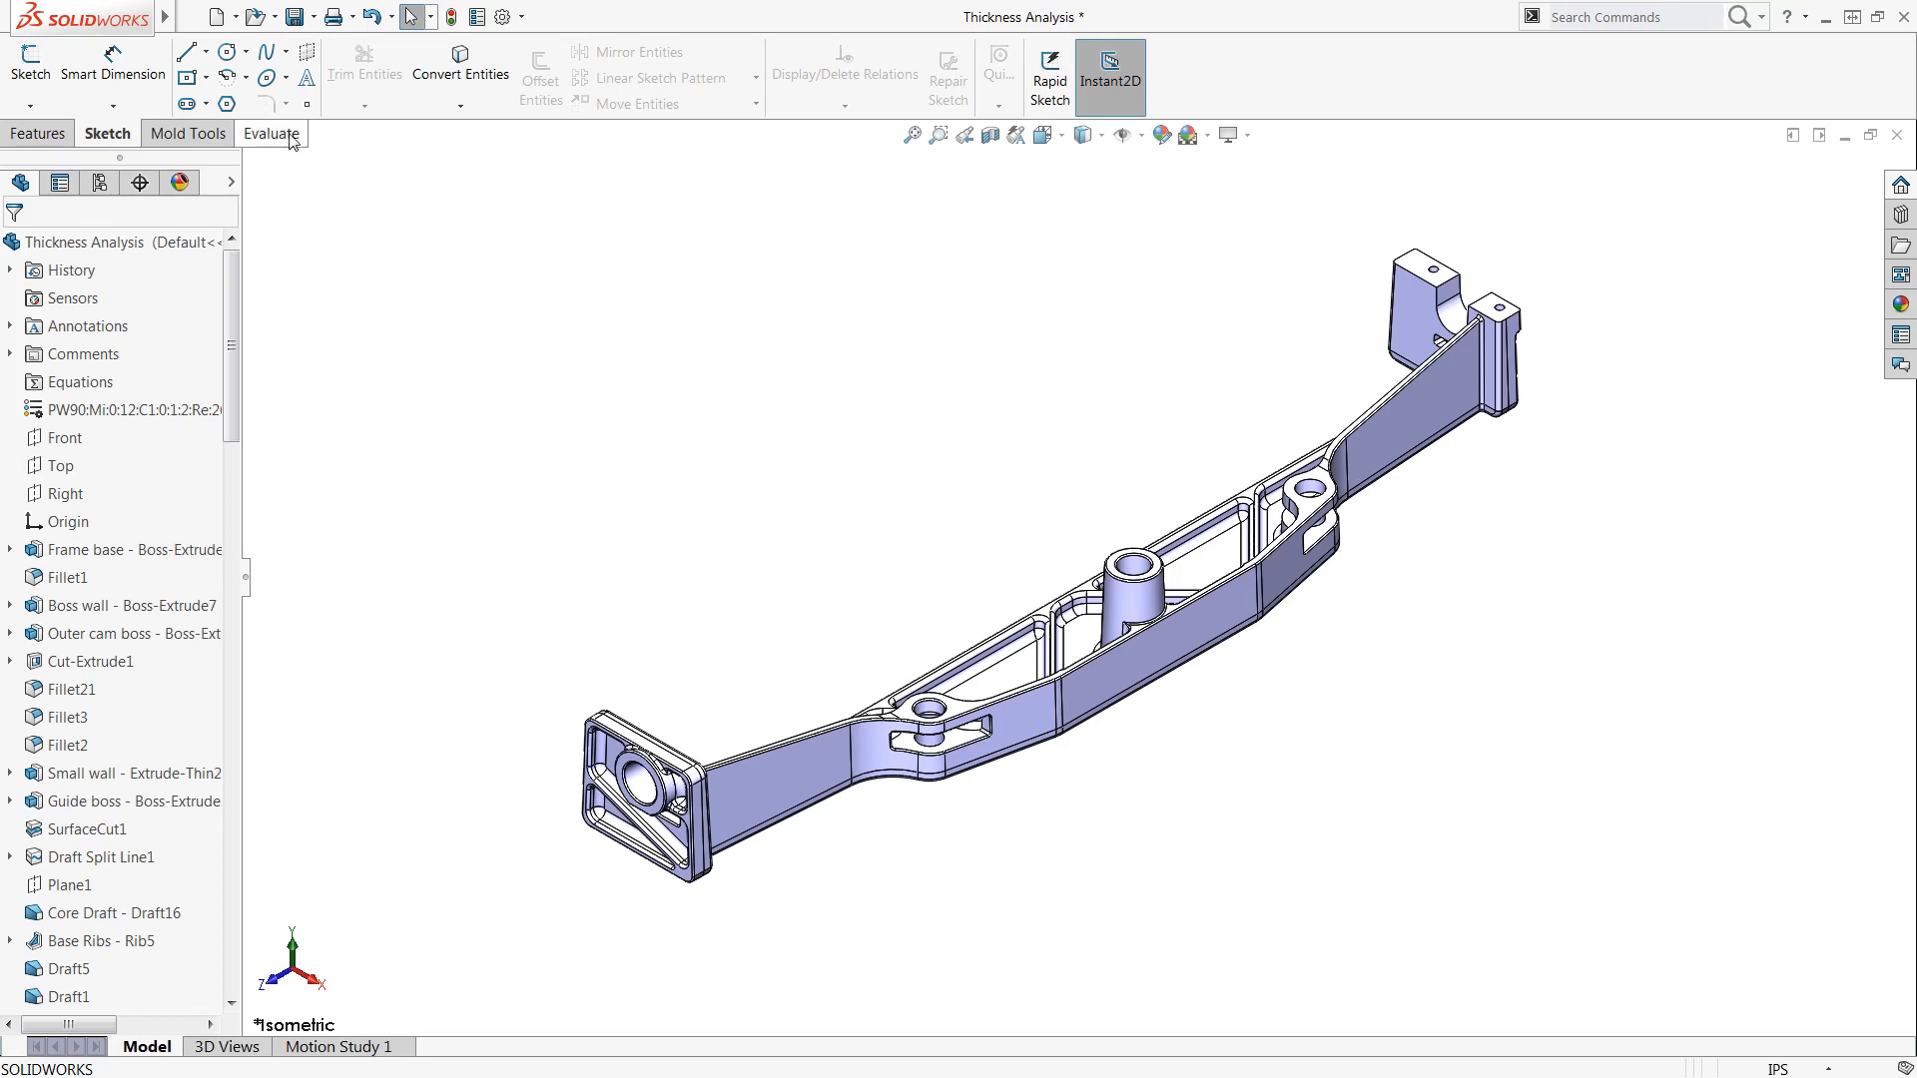
Step: Recalculate the 0.125–0.375 in thick-region analysis on the rebuilt bracket
click(270, 134)
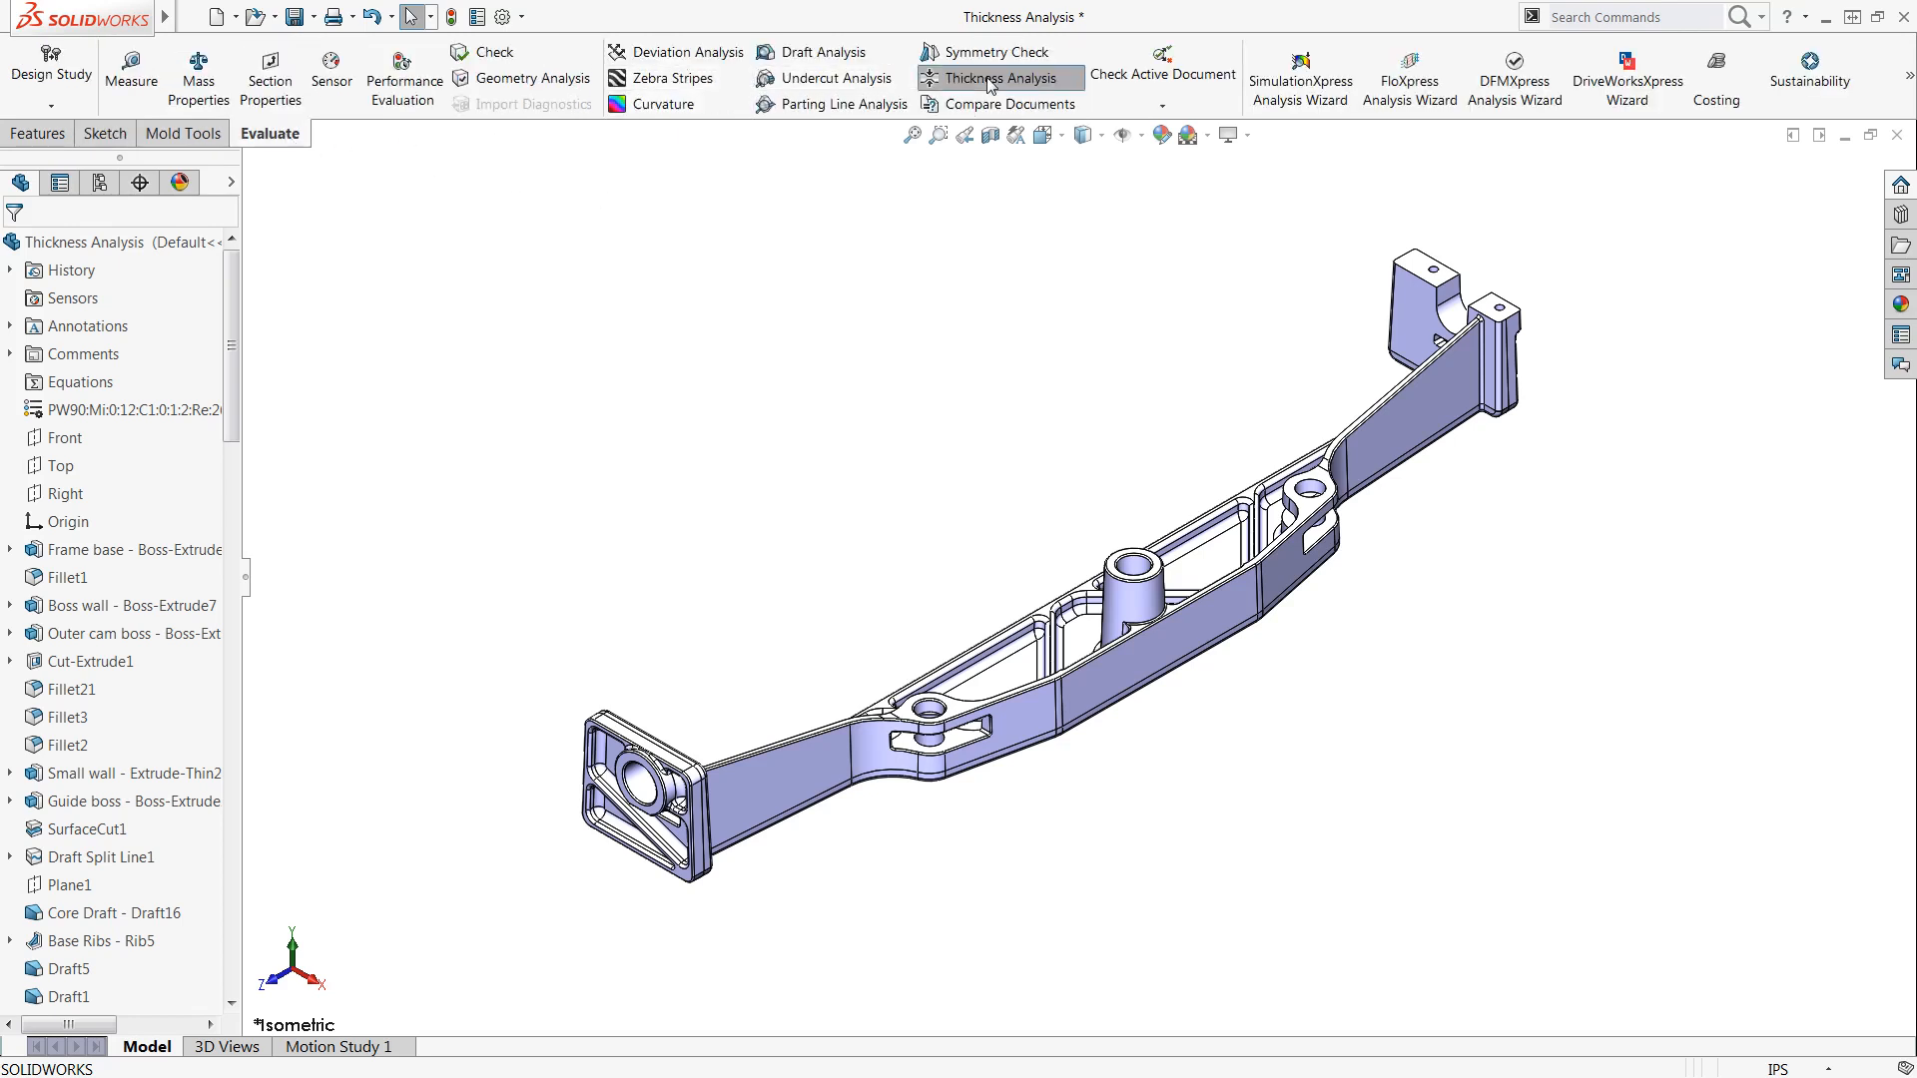
click(1000, 78)
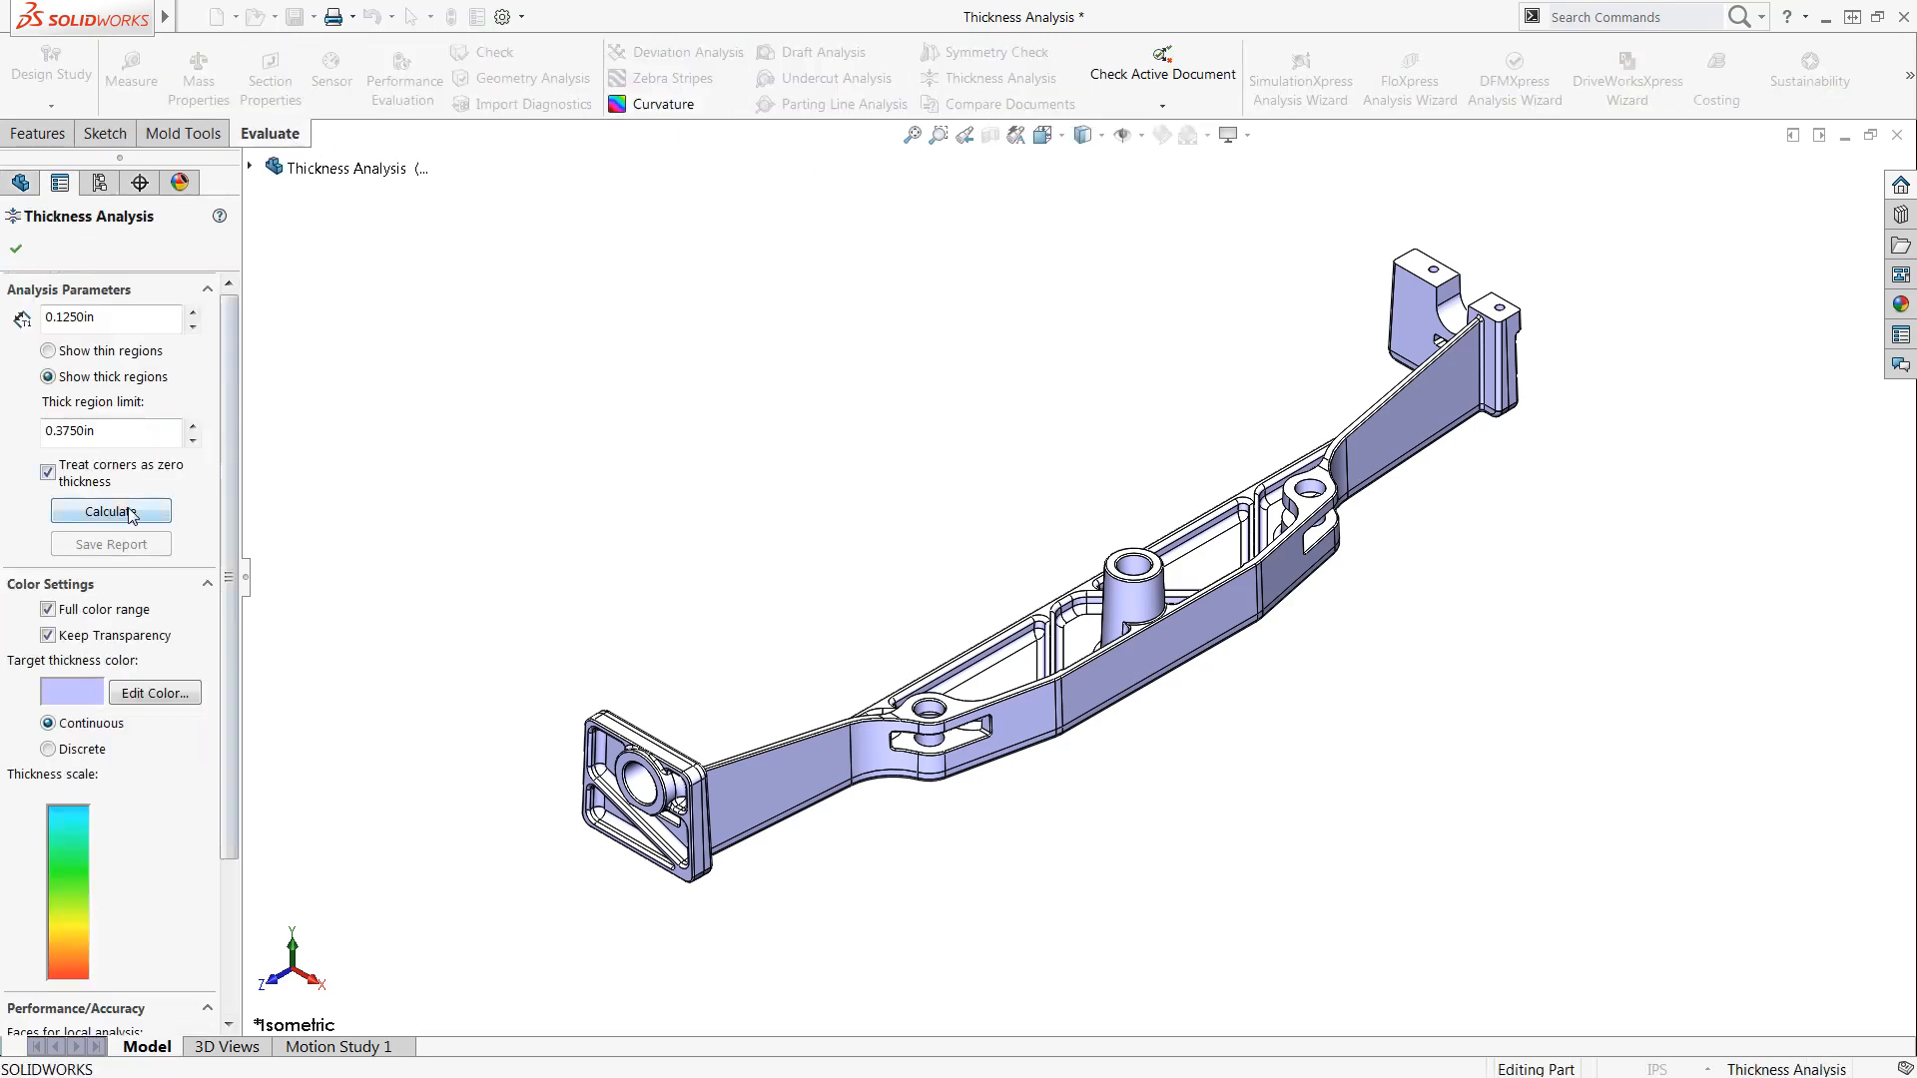
click(110, 511)
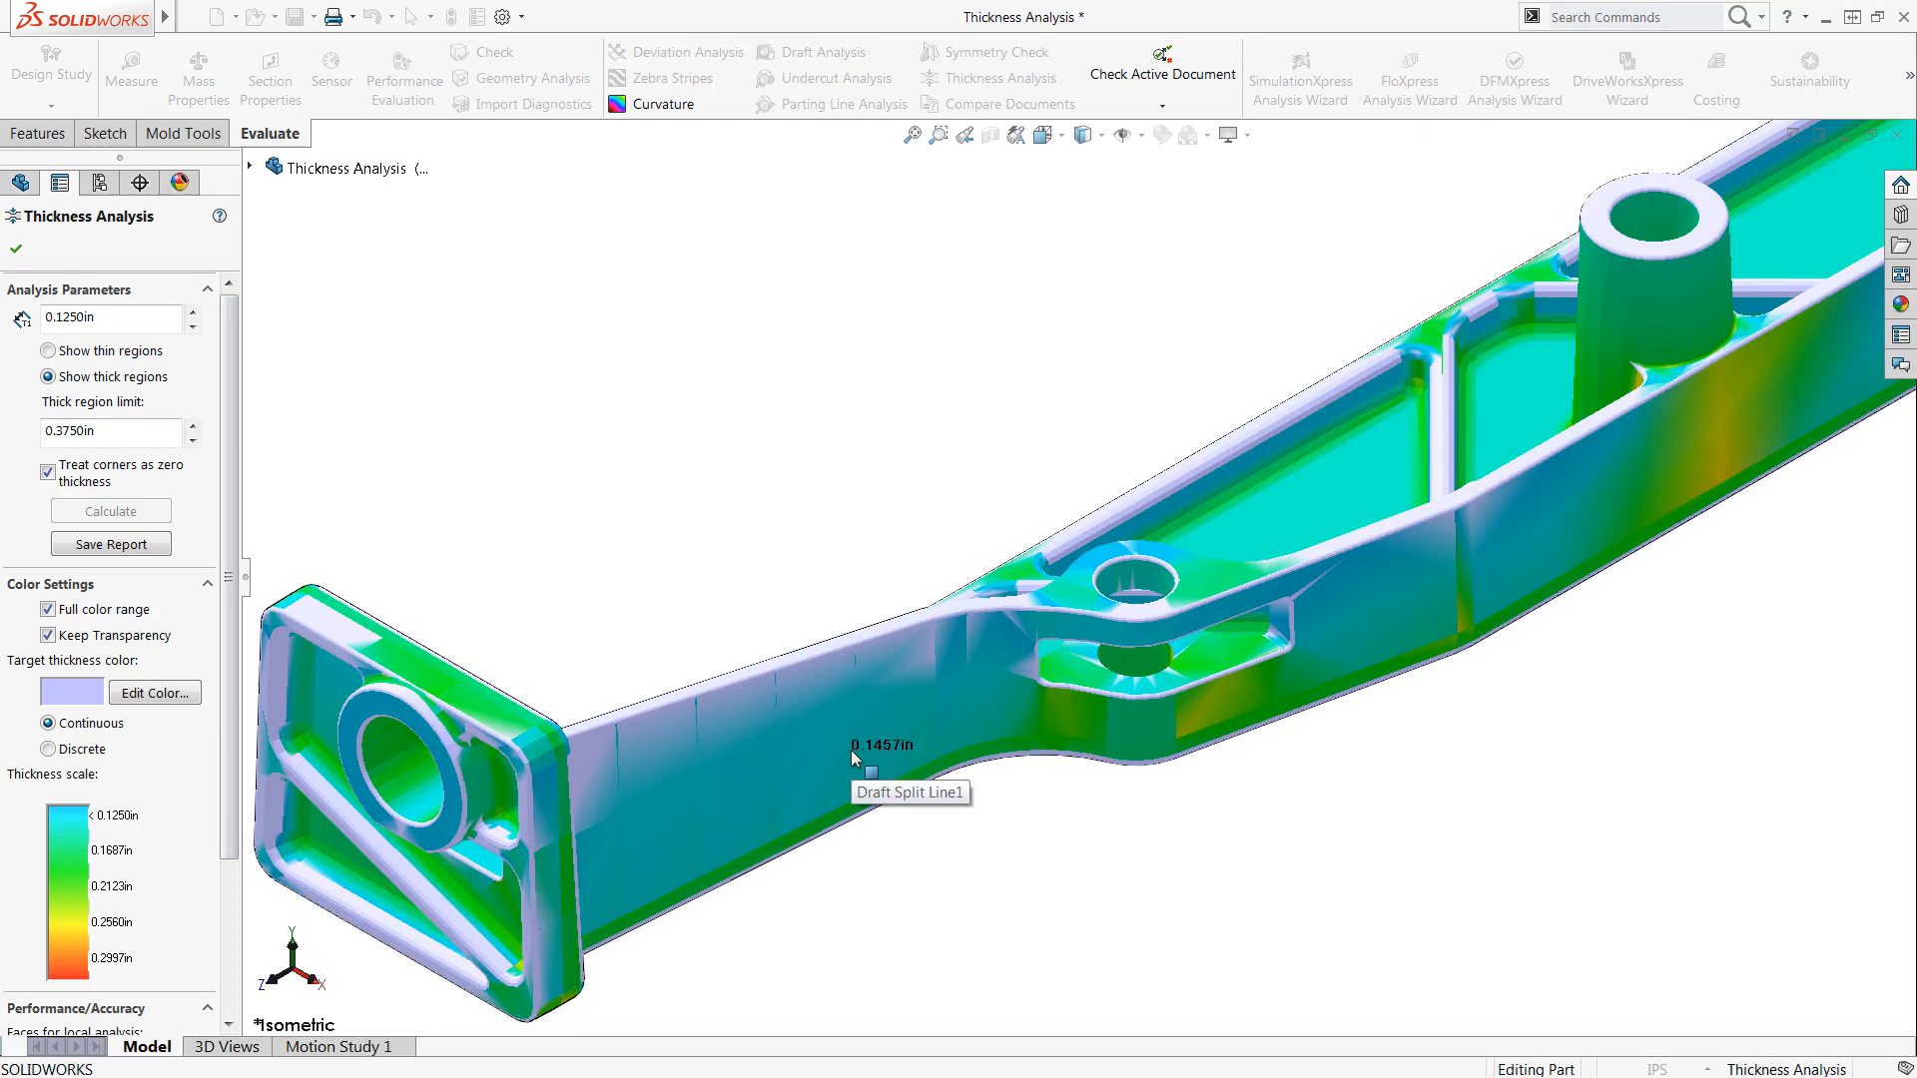
mouse_move(922, 677)
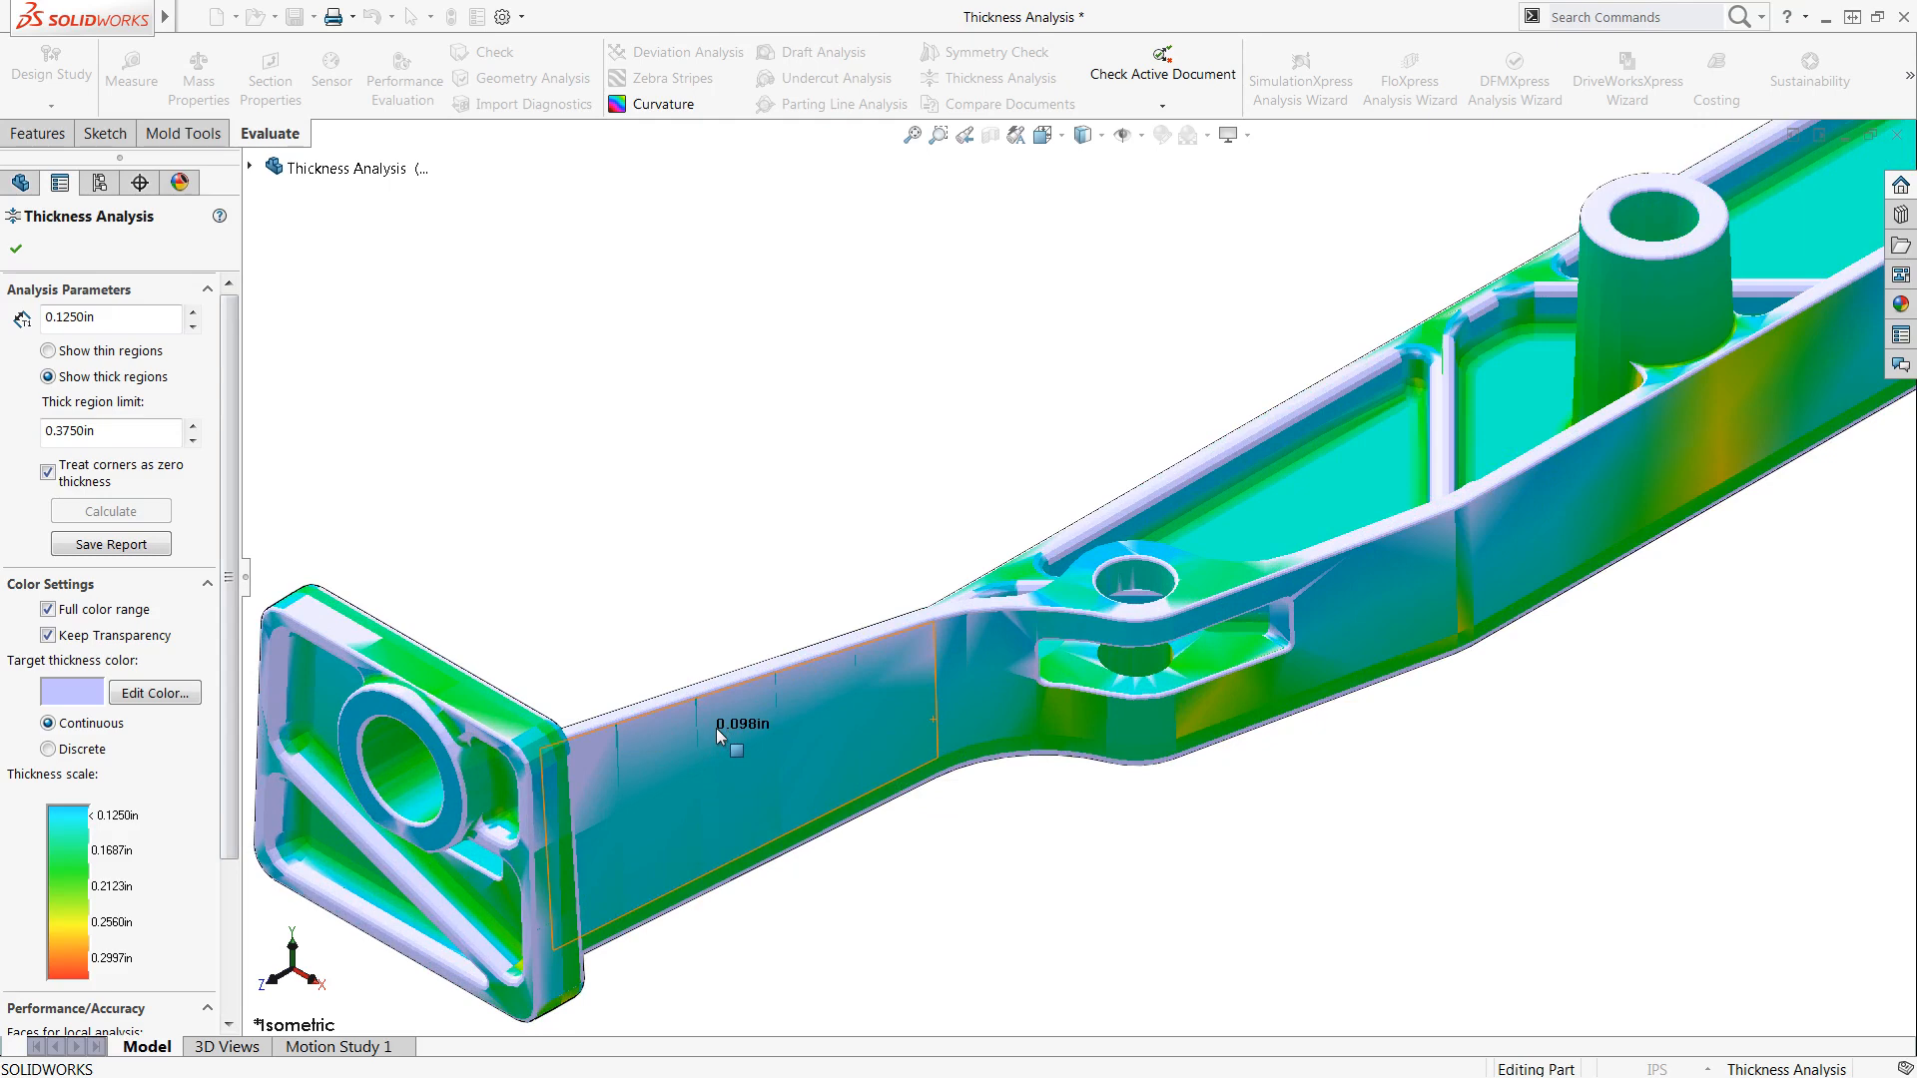
mouse_move(1380, 582)
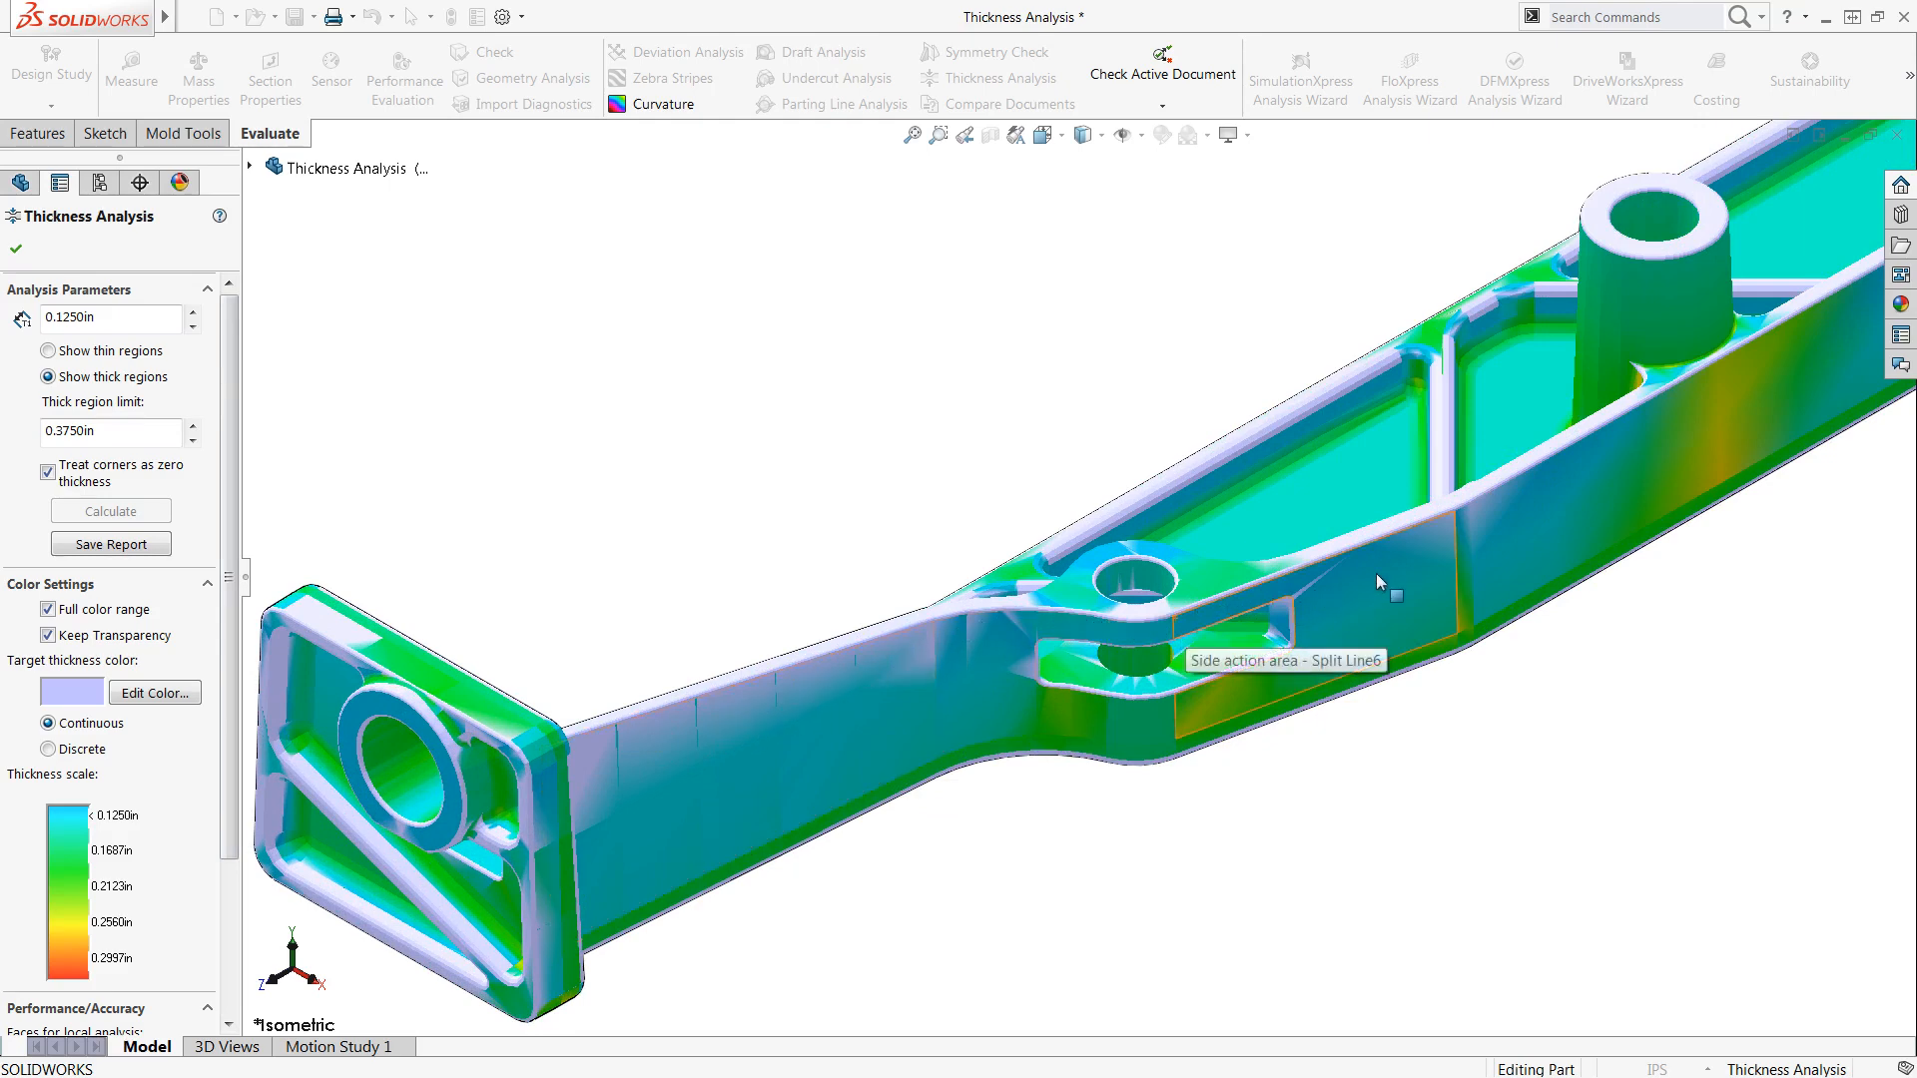